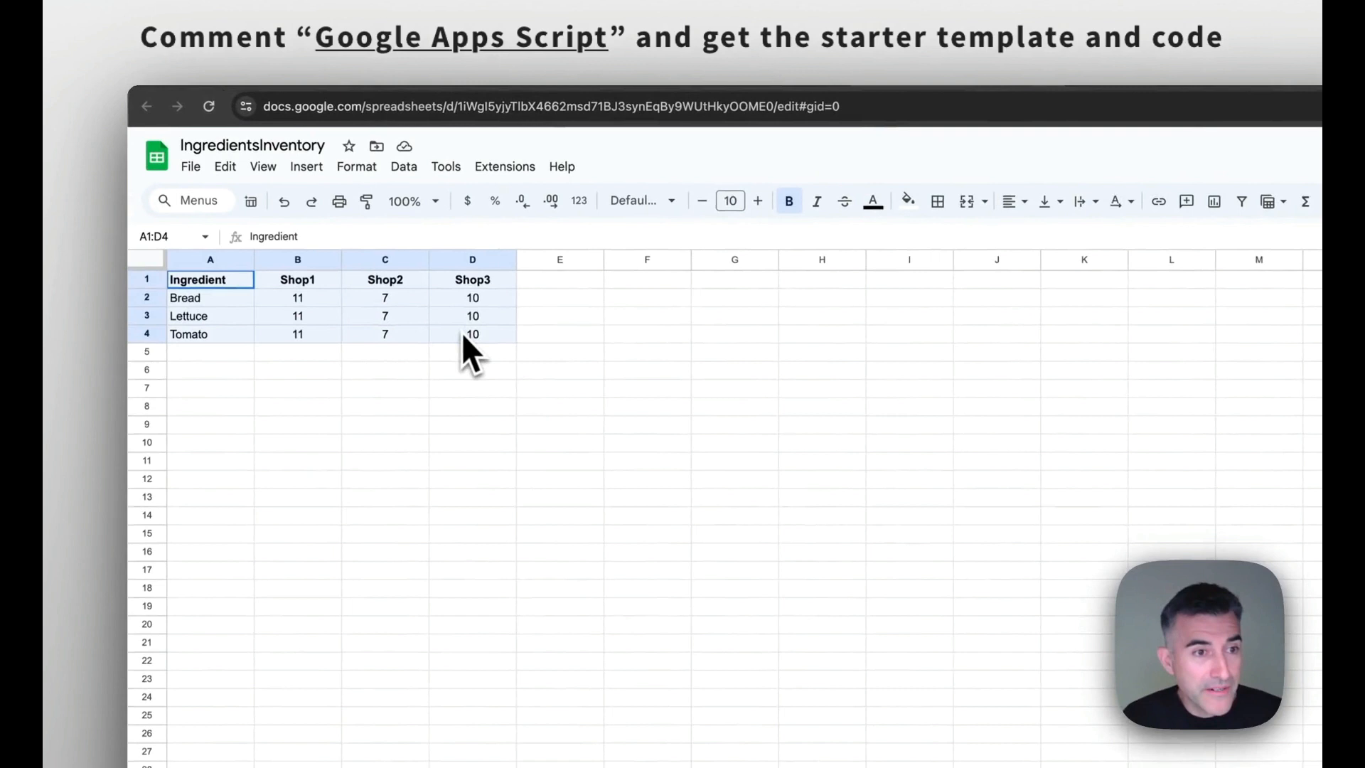
- Switch to the MasterShoppingList spreadsheet showing a total of 28 per ingredient
{"action": "left_click", "coordinate": [472, 334]}
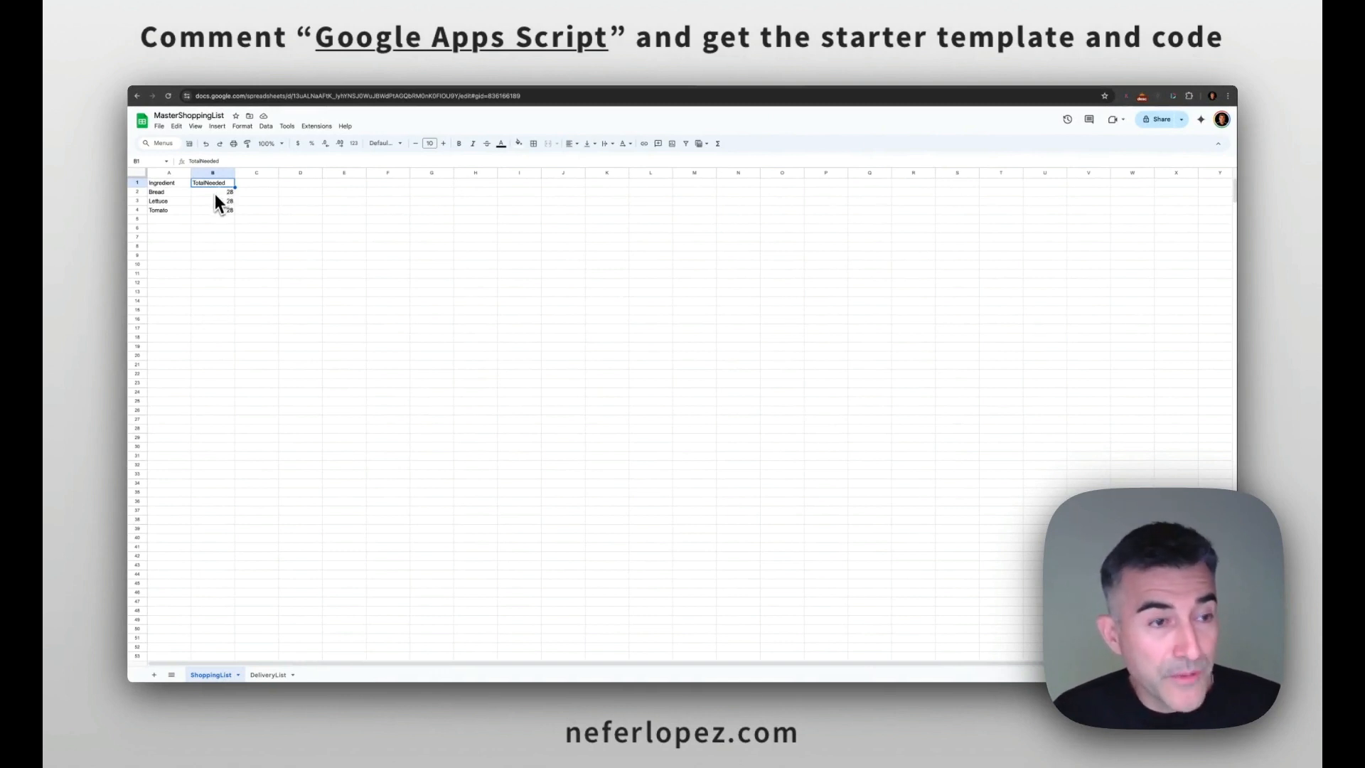
{"action": "mouse_move", "coordinate": [269, 634]}
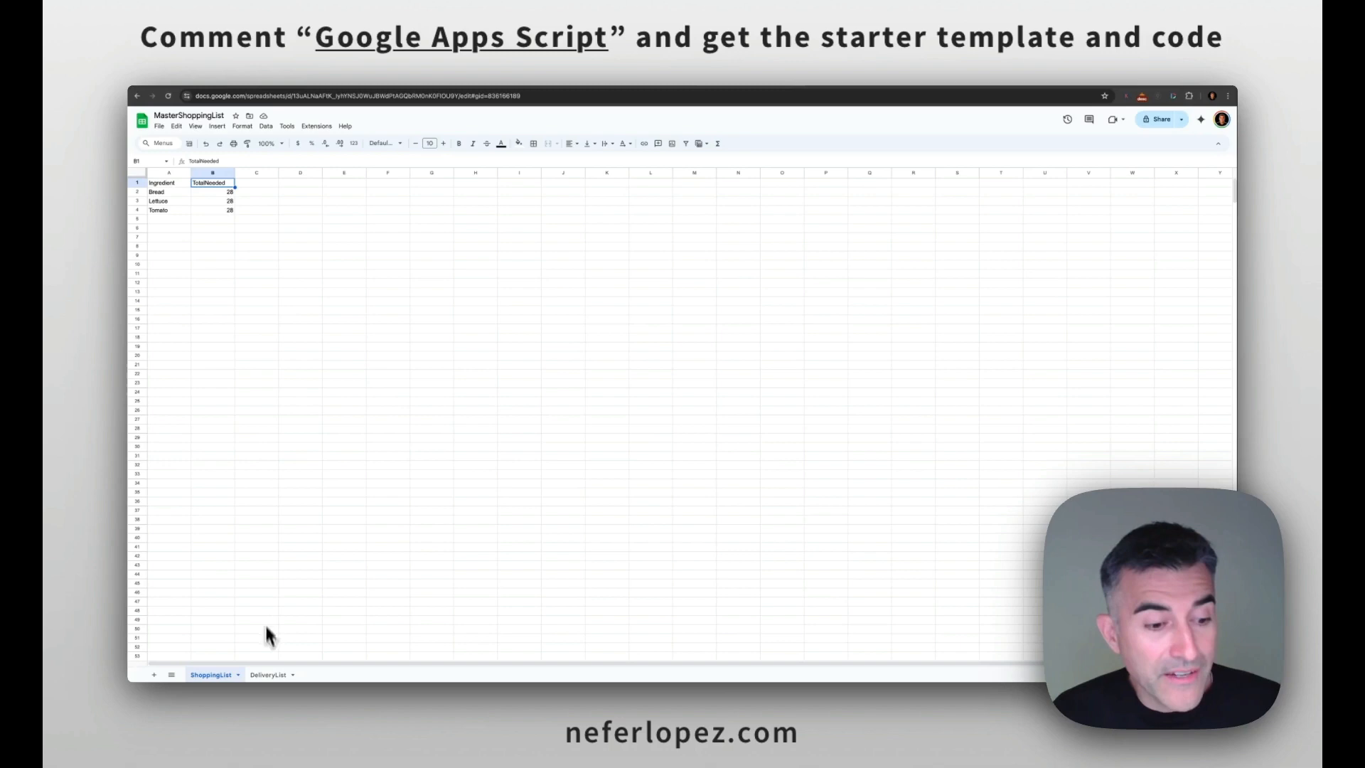
- Bring up the deployed Inventory Management web app with its shopping and delivery list cards
{"action": "left_click", "coordinate": [267, 674]}
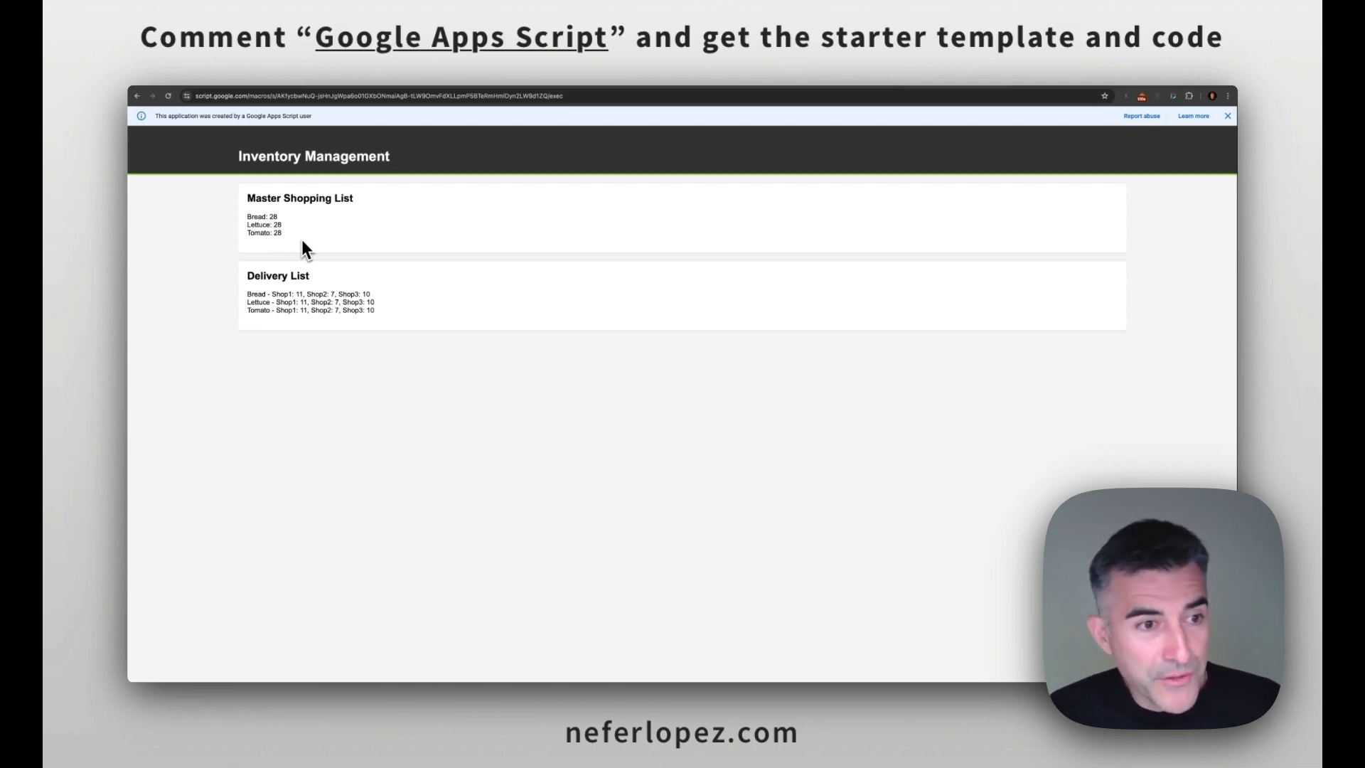
{"action": "mouse_move", "coordinate": [284, 296]}
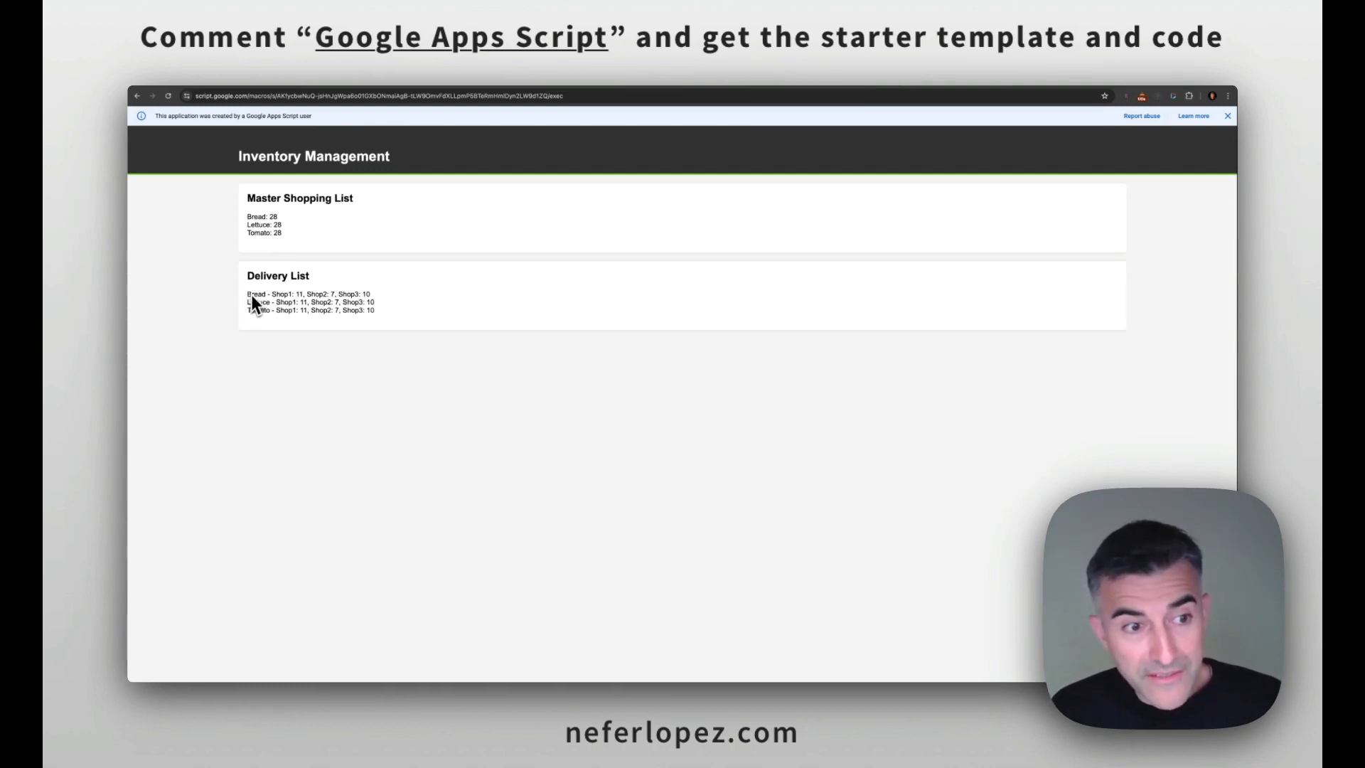
{"action": "mouse_move", "coordinate": [274, 300]}
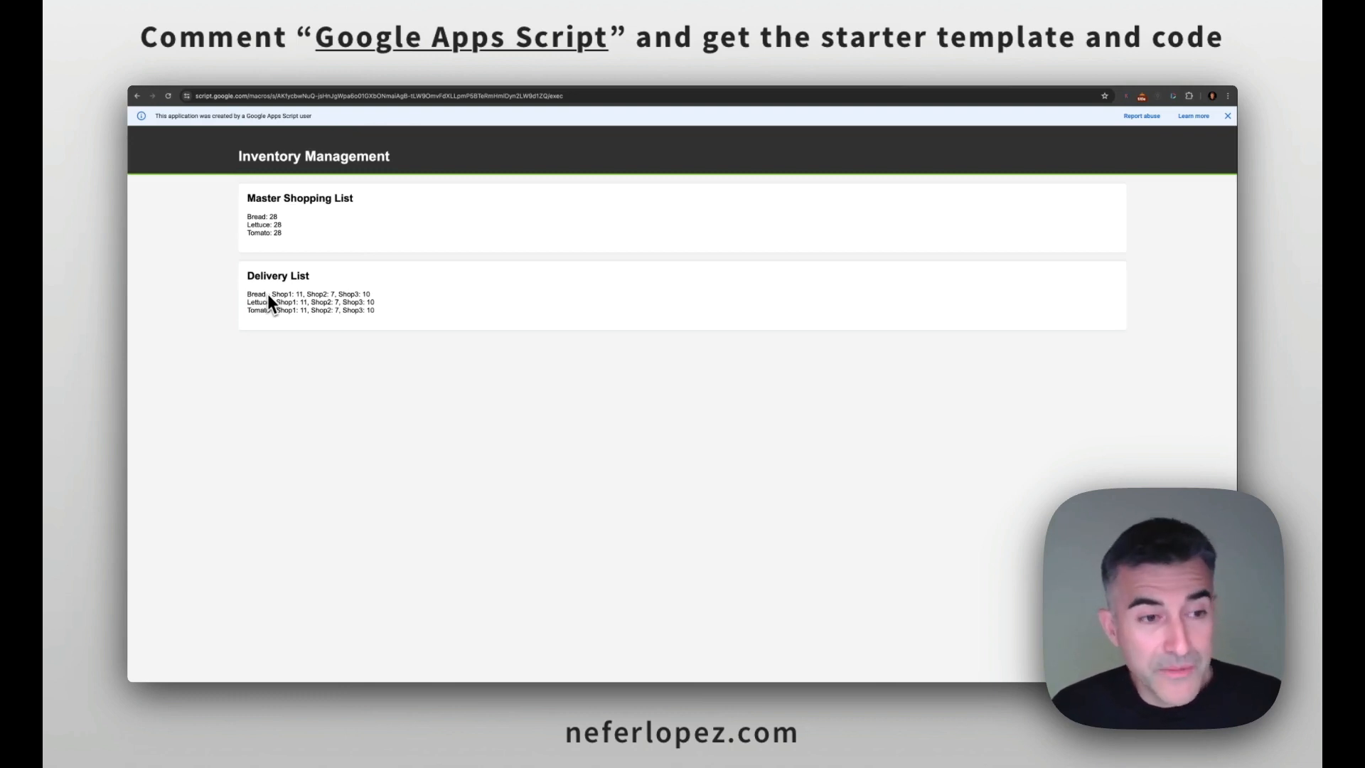
{"action": "mouse_move", "coordinate": [391, 225]}
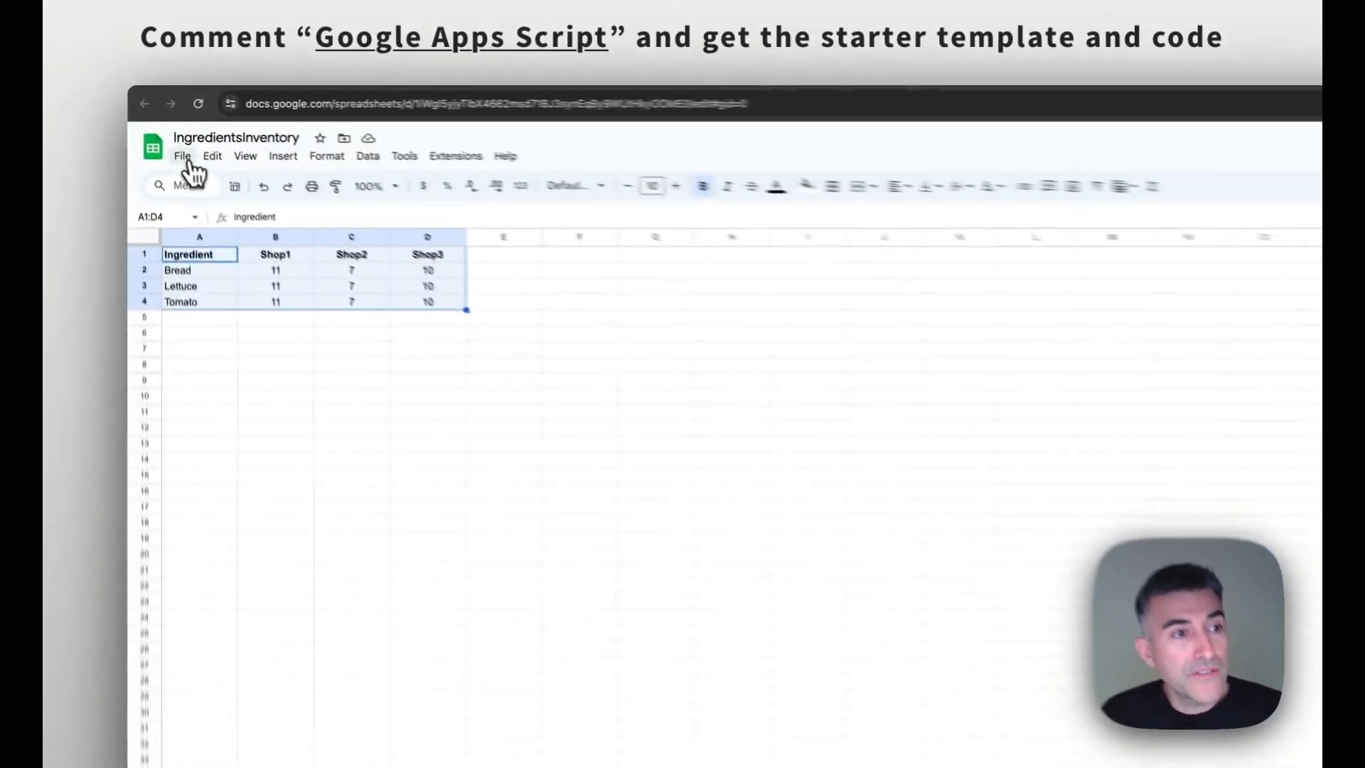
- Return to IngredientsInventory and bring up the Extensions menu for the spreadsheet
{"action": "left_click", "coordinate": [182, 157]}
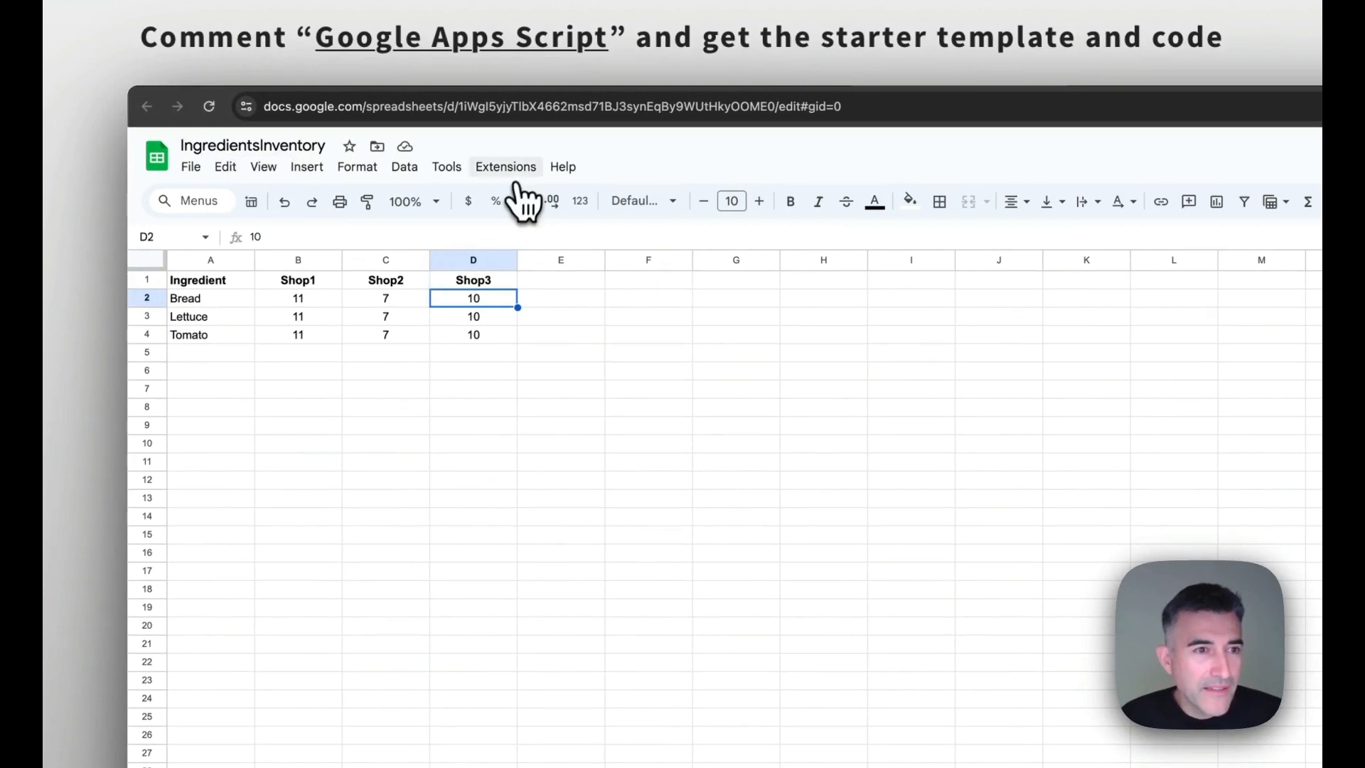
{"action": "left_click", "coordinate": [505, 166]}
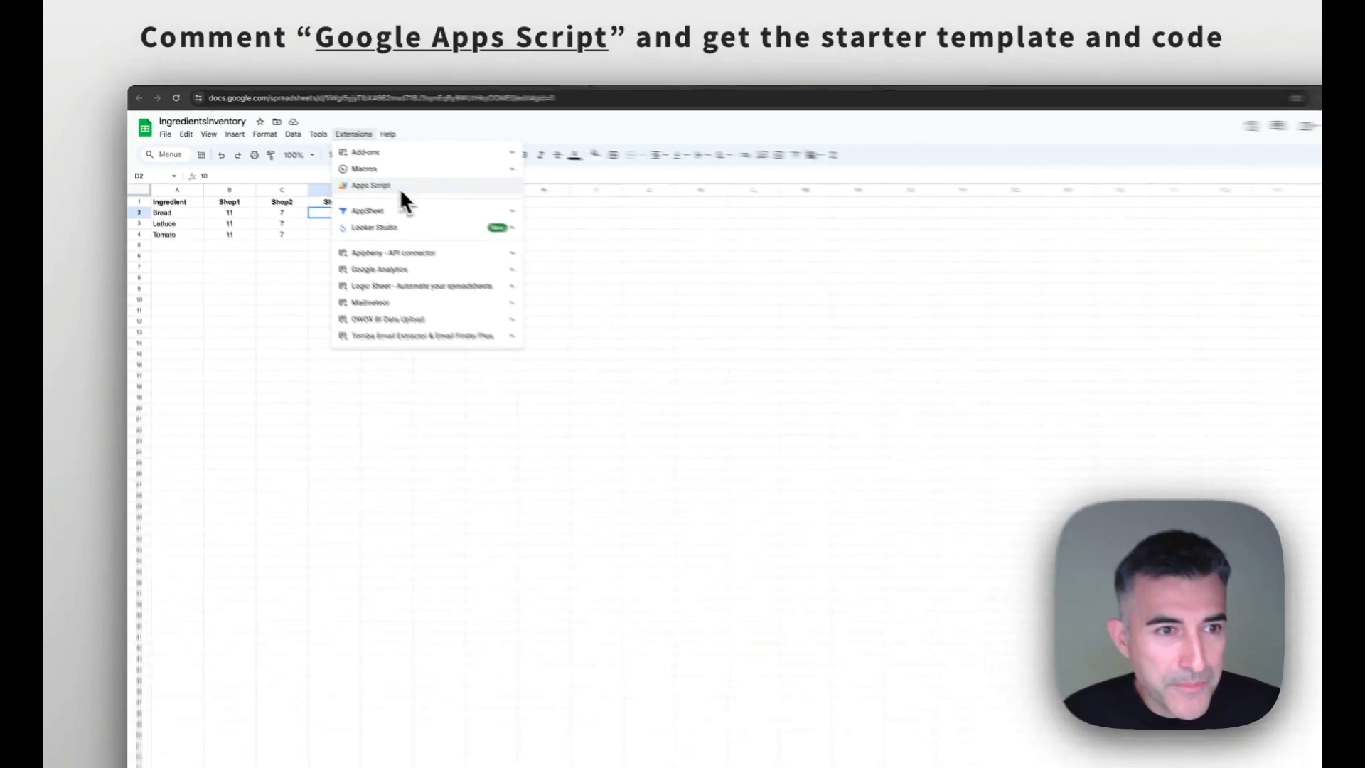
- Open the ShopManagerApp Apps Script project from Extensions and review its Code.gs
{"action": "left_click", "coordinate": [369, 185]}
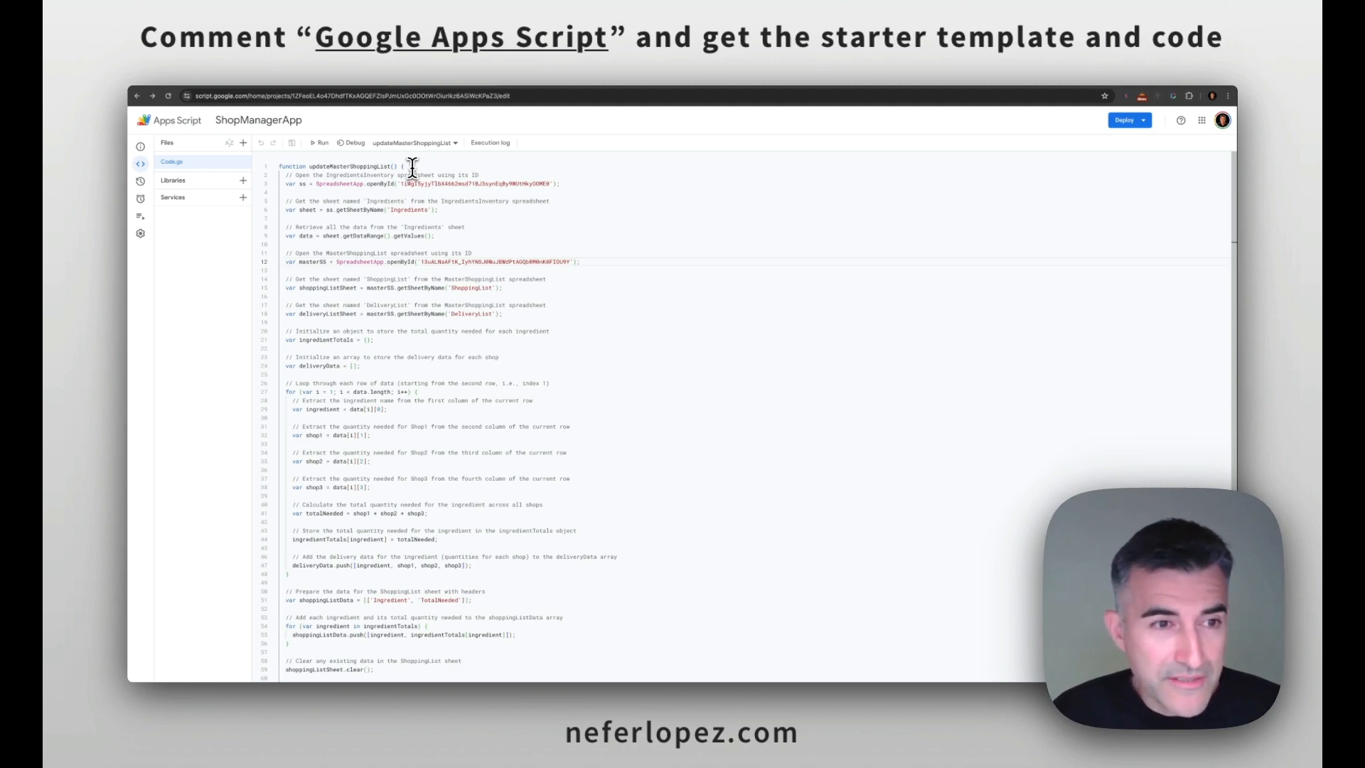
{"action": "mouse_move", "coordinate": [344, 183]}
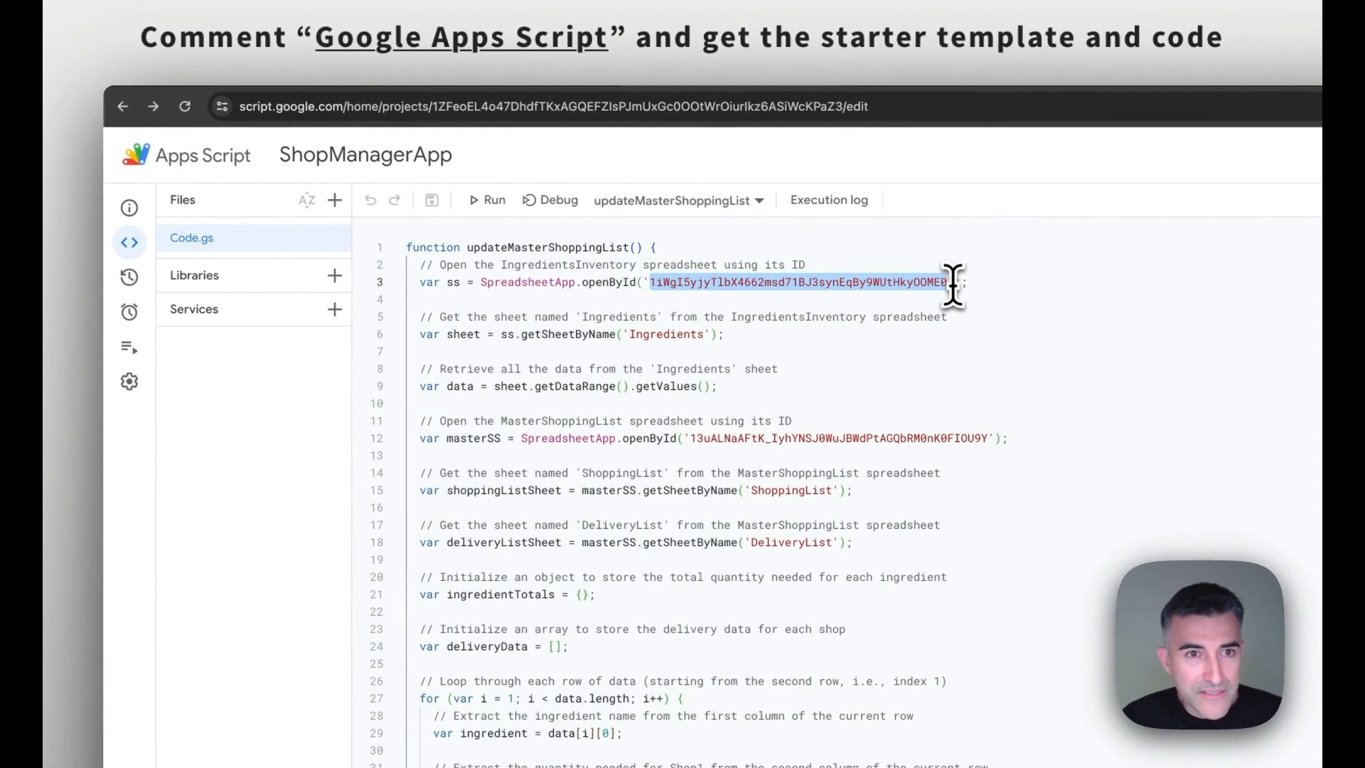
{"action": "mouse_move", "coordinate": [936, 91]}
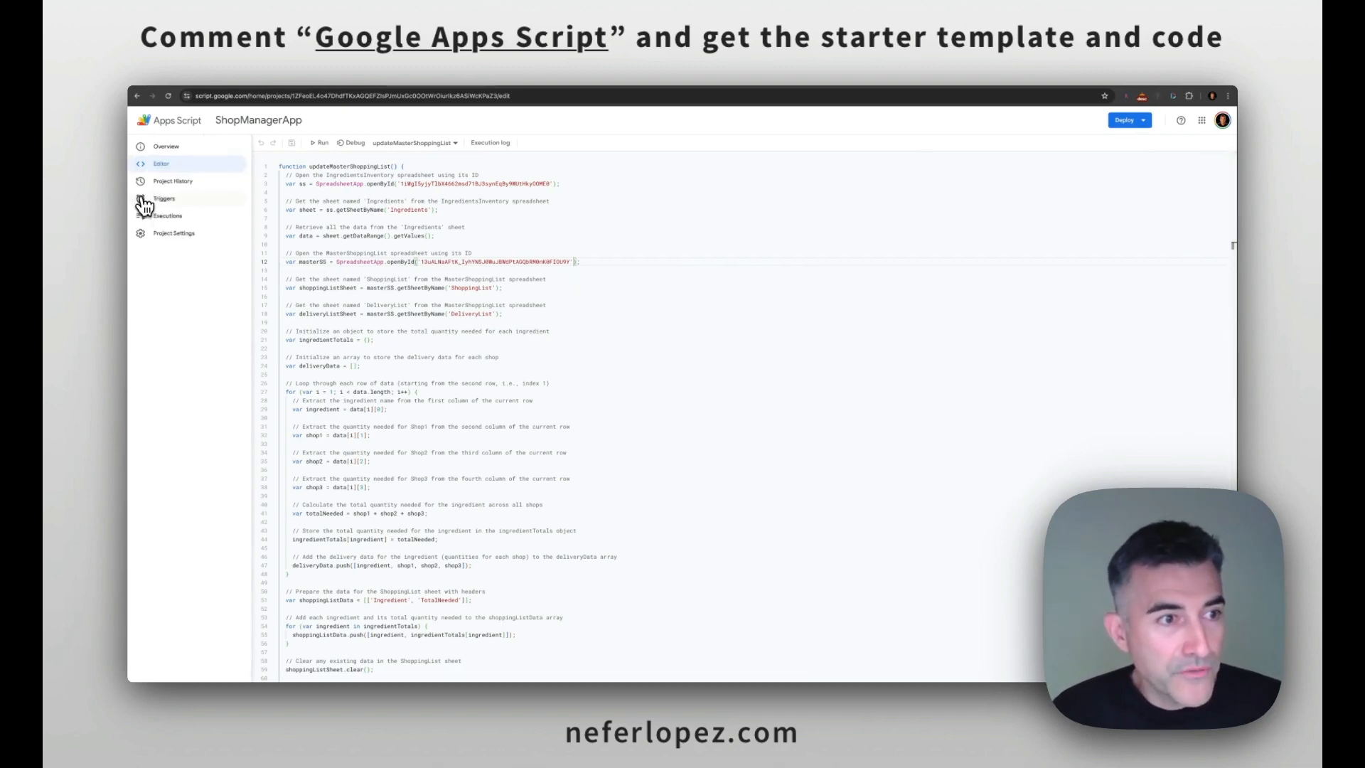
- Keep the trigger as From spreadsheet, On edit, running updateMasterShoppingList, and save it
{"action": "left_click", "coordinate": [163, 199]}
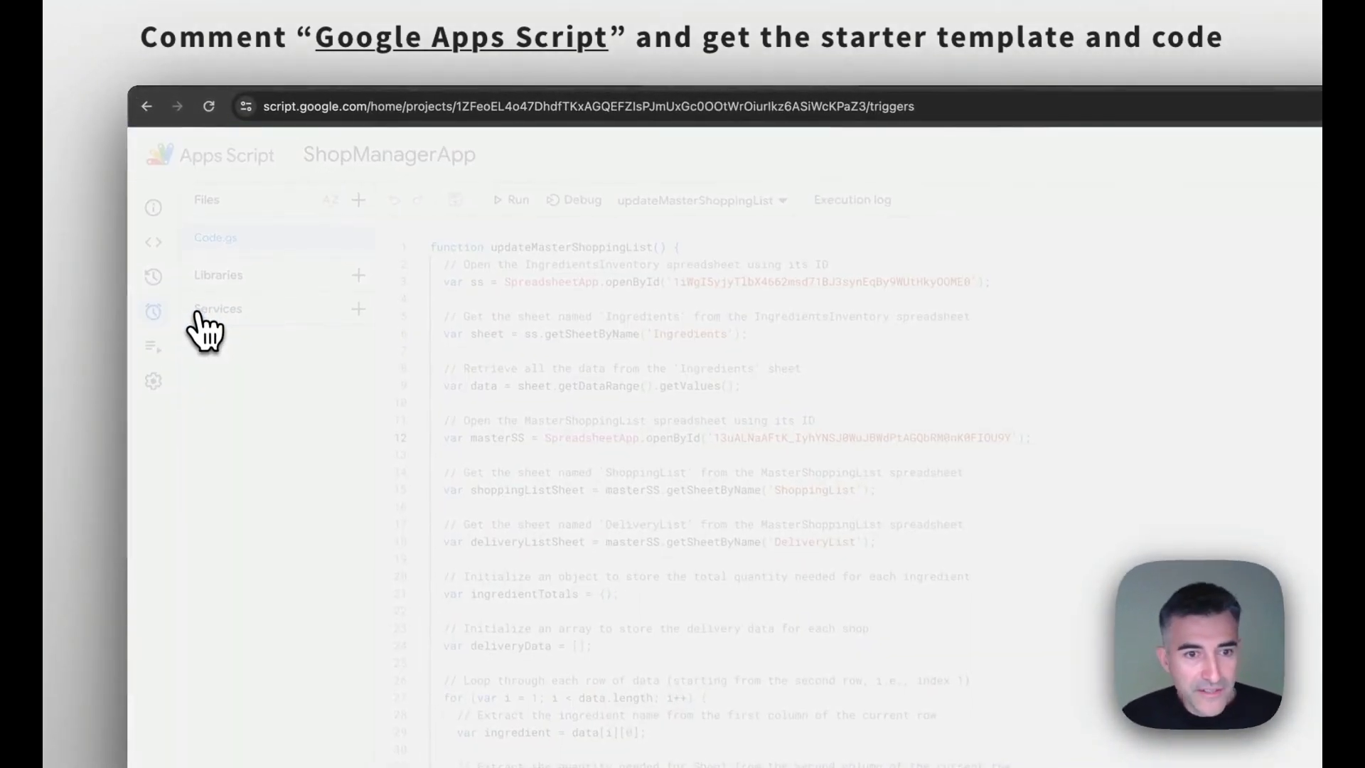
{"action": "left_click", "coordinate": [153, 313]}
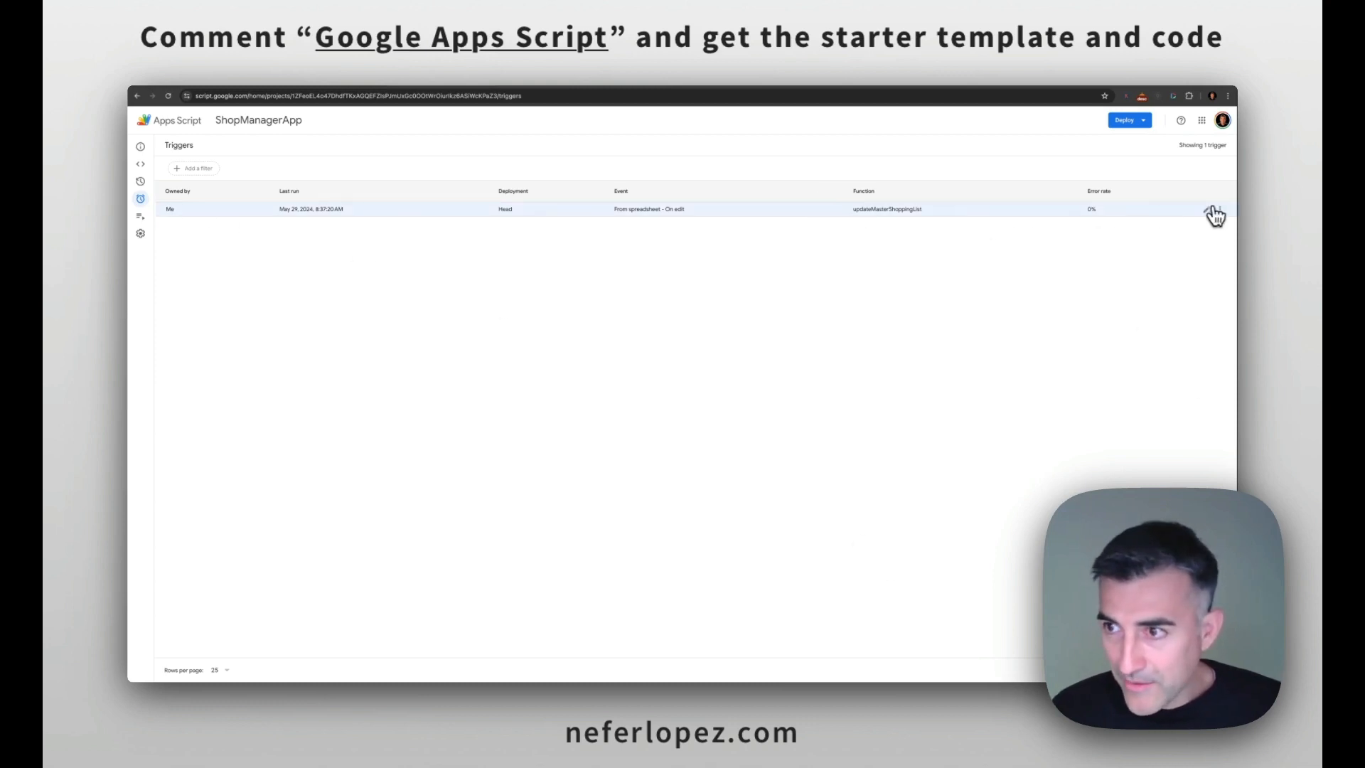
{"action": "left_click", "coordinate": [1213, 214]}
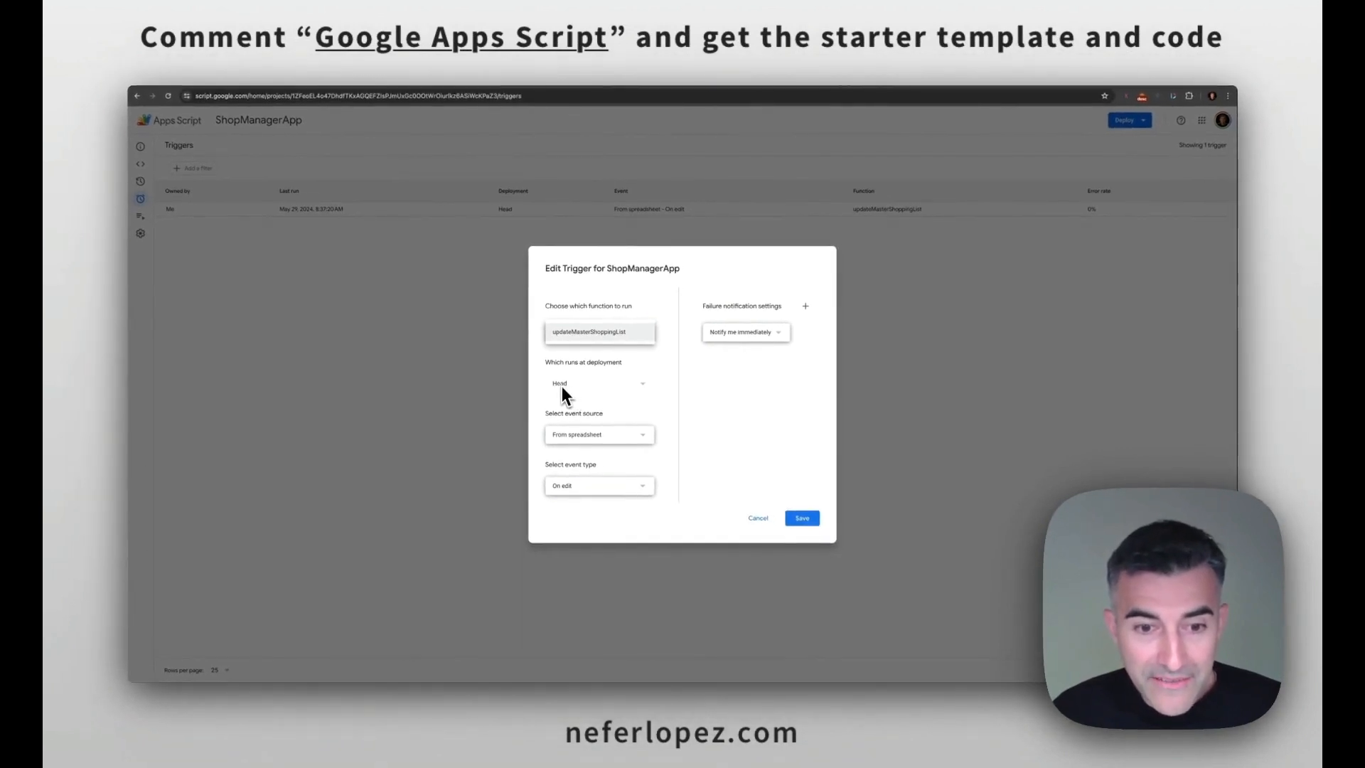
{"action": "mouse_move", "coordinate": [583, 431]}
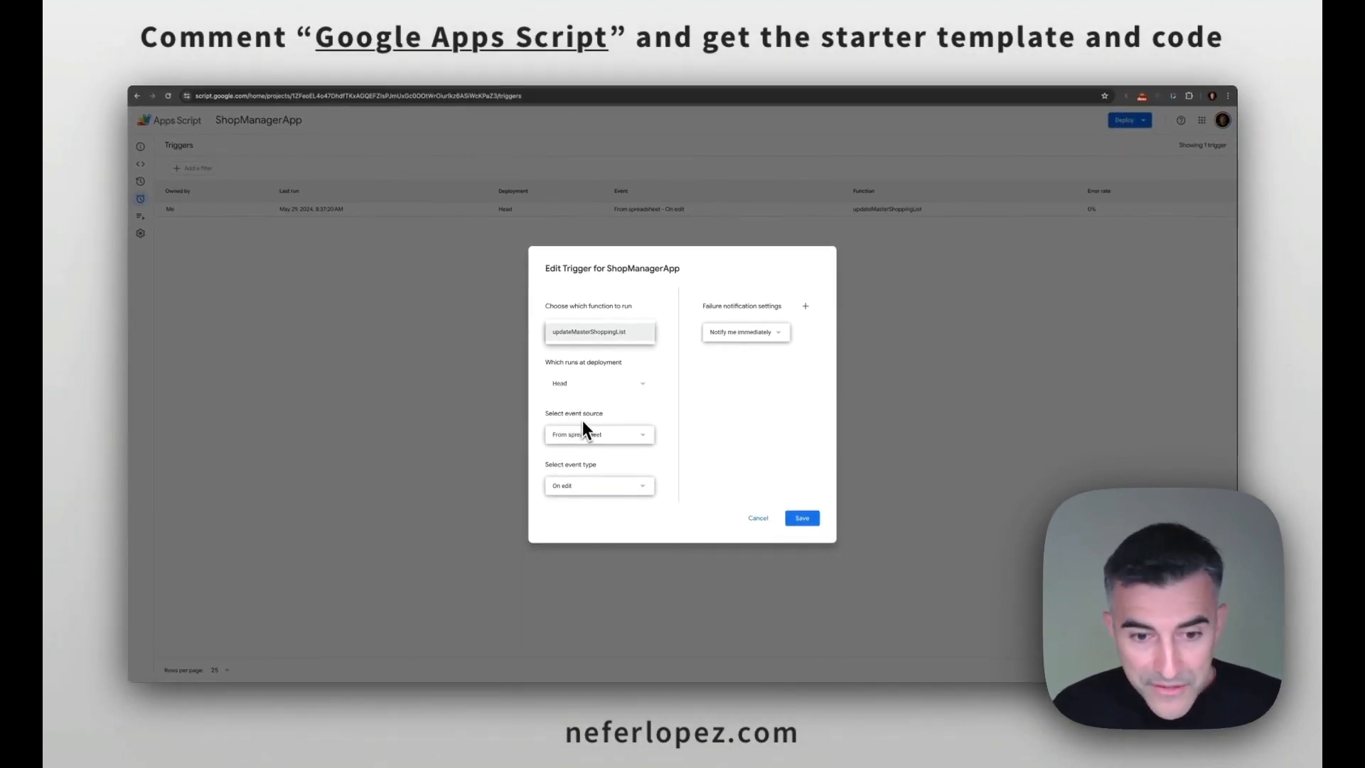
{"action": "left_click", "coordinate": [599, 434]}
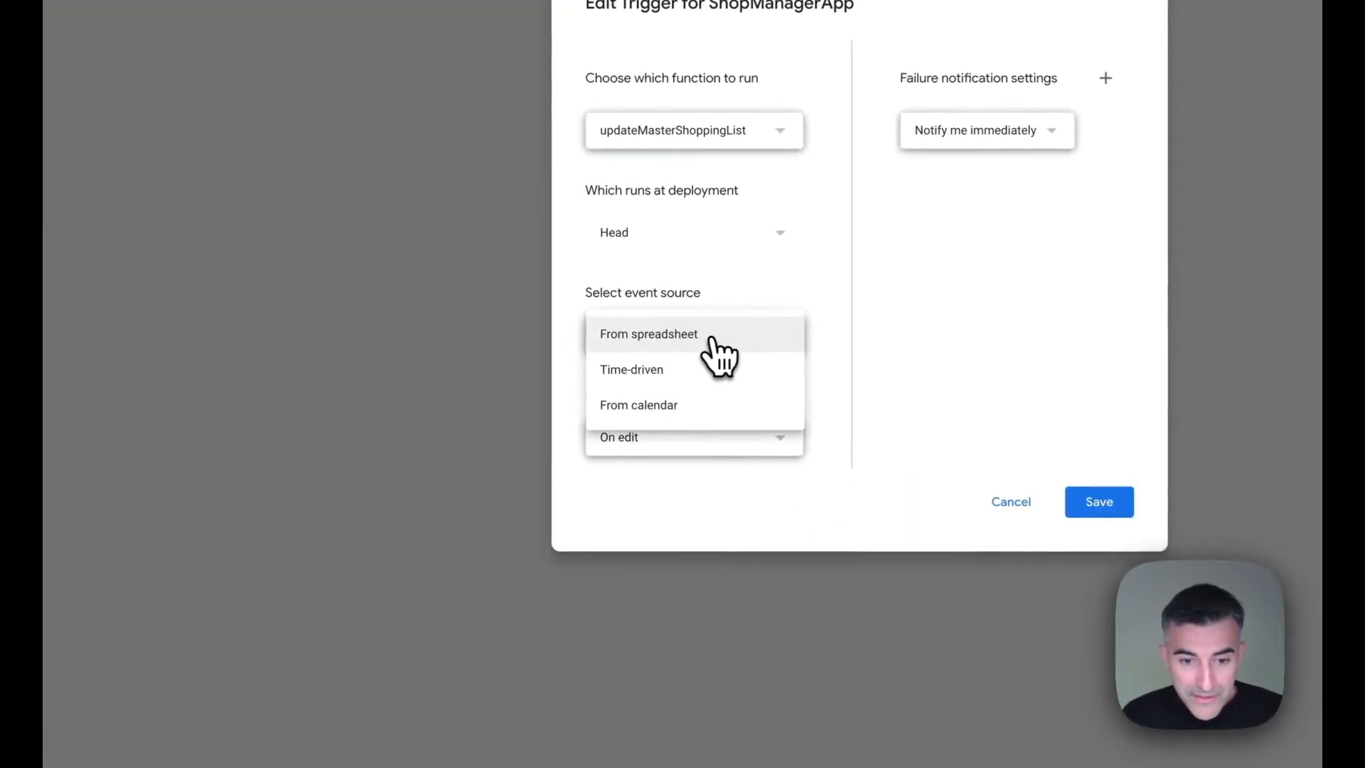
{"action": "left_click", "coordinate": [648, 332]}
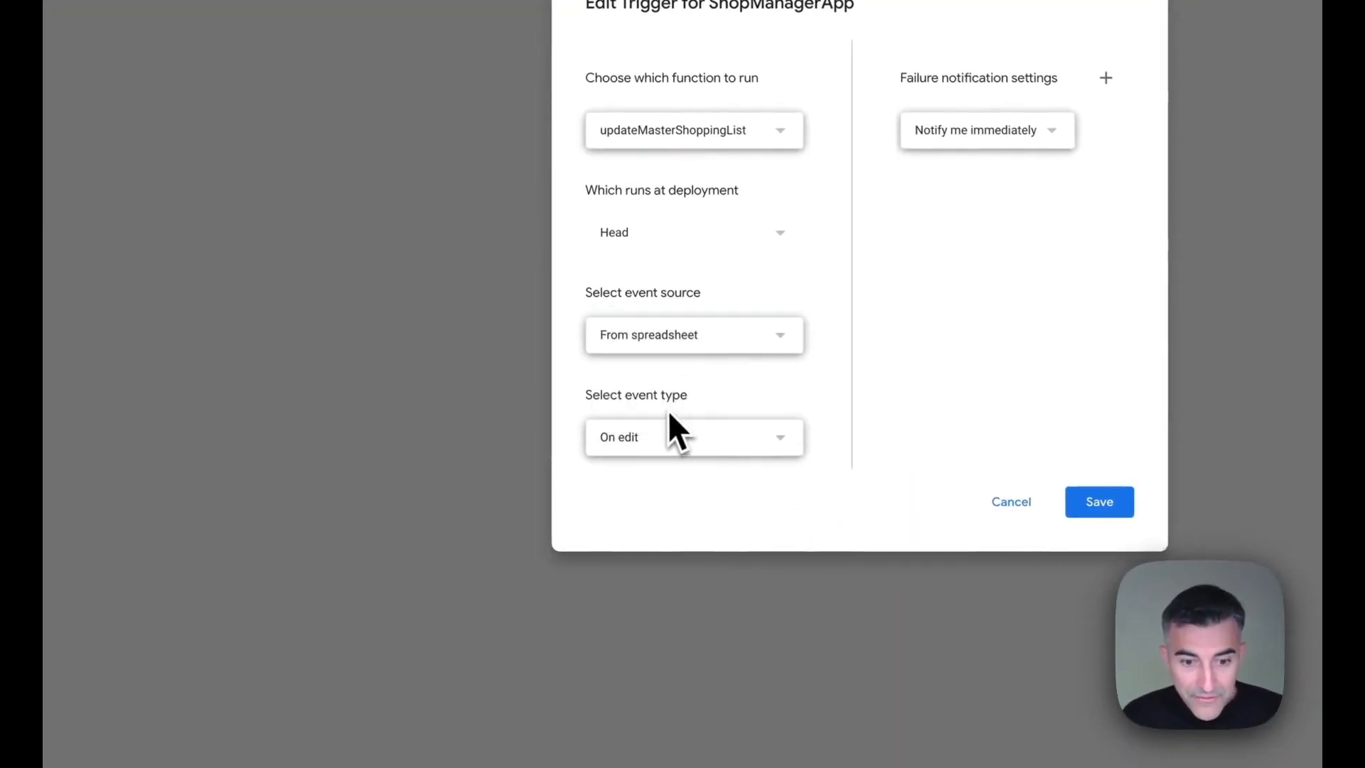
{"action": "left_click", "coordinate": [692, 436]}
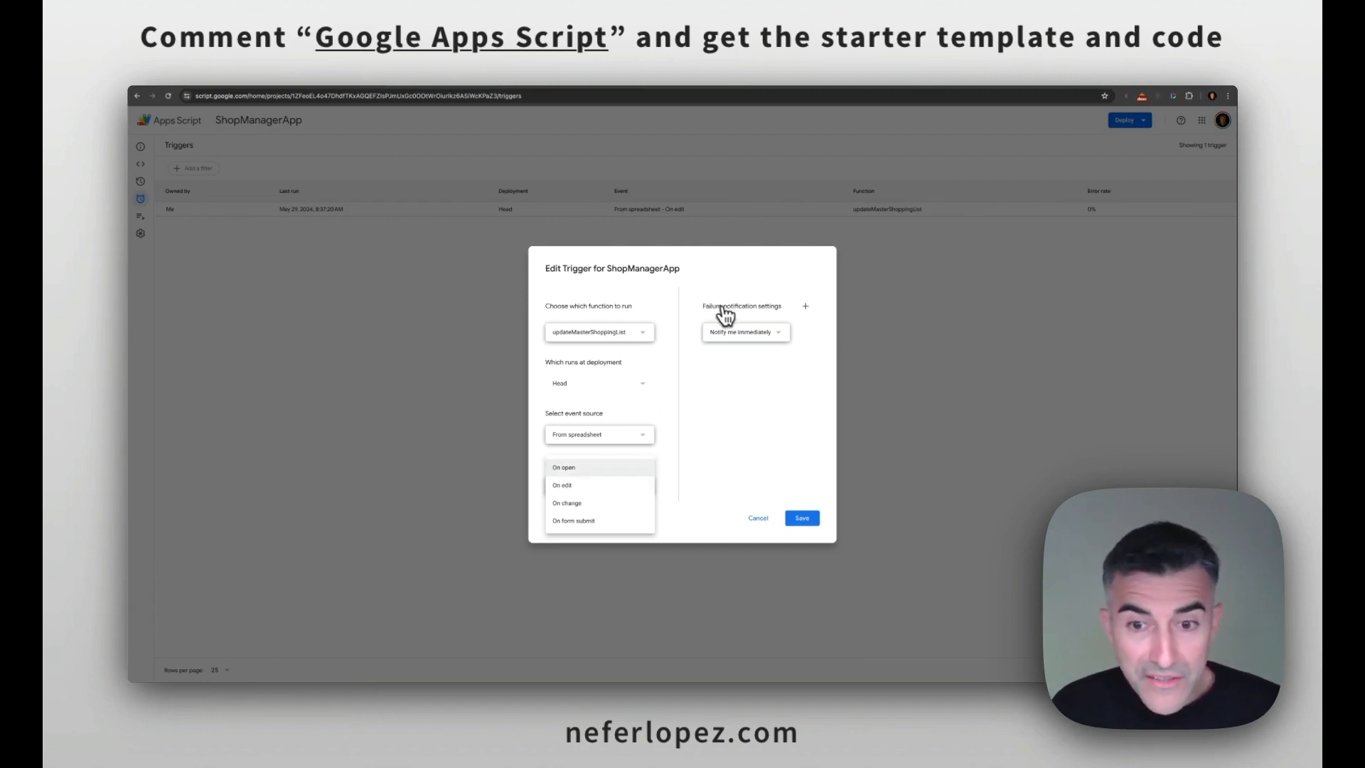
{"action": "mouse_move", "coordinate": [750, 349]}
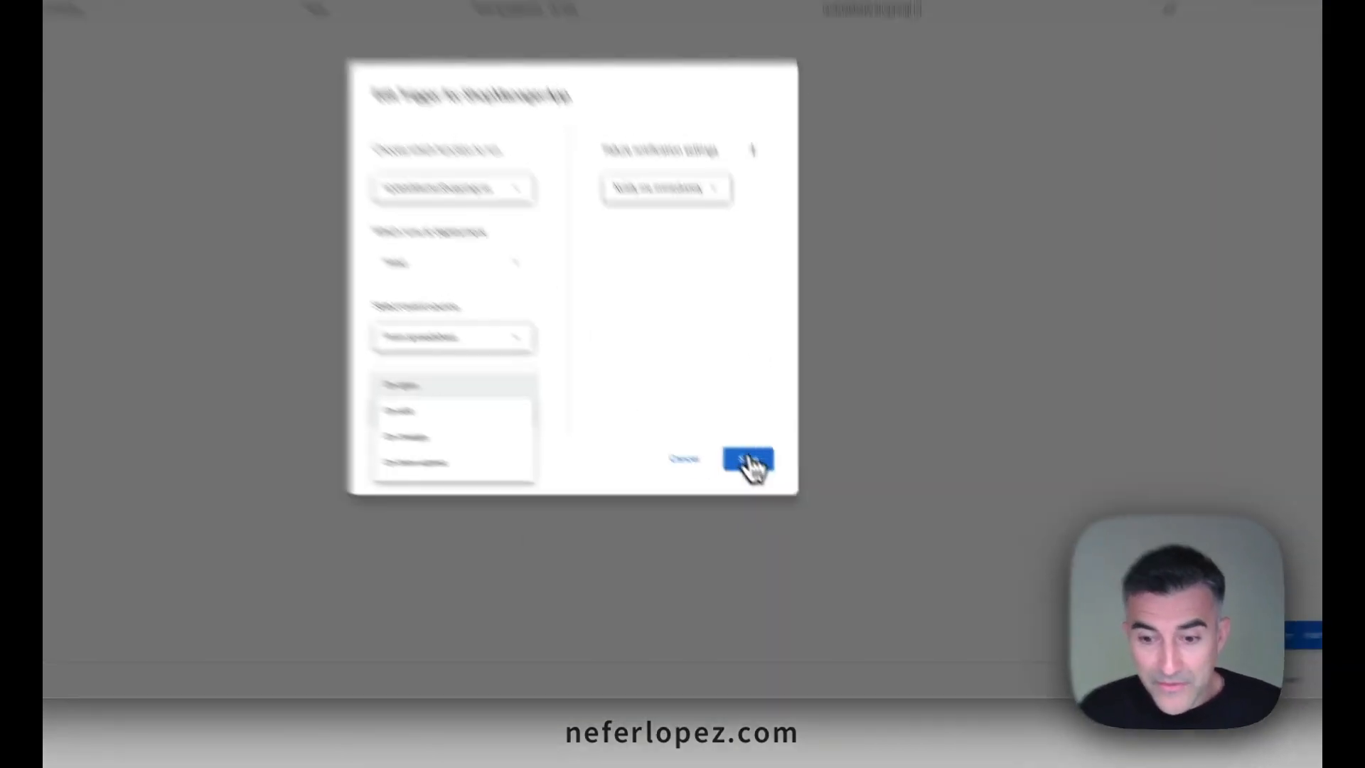
{"action": "left_click", "coordinate": [747, 459]}
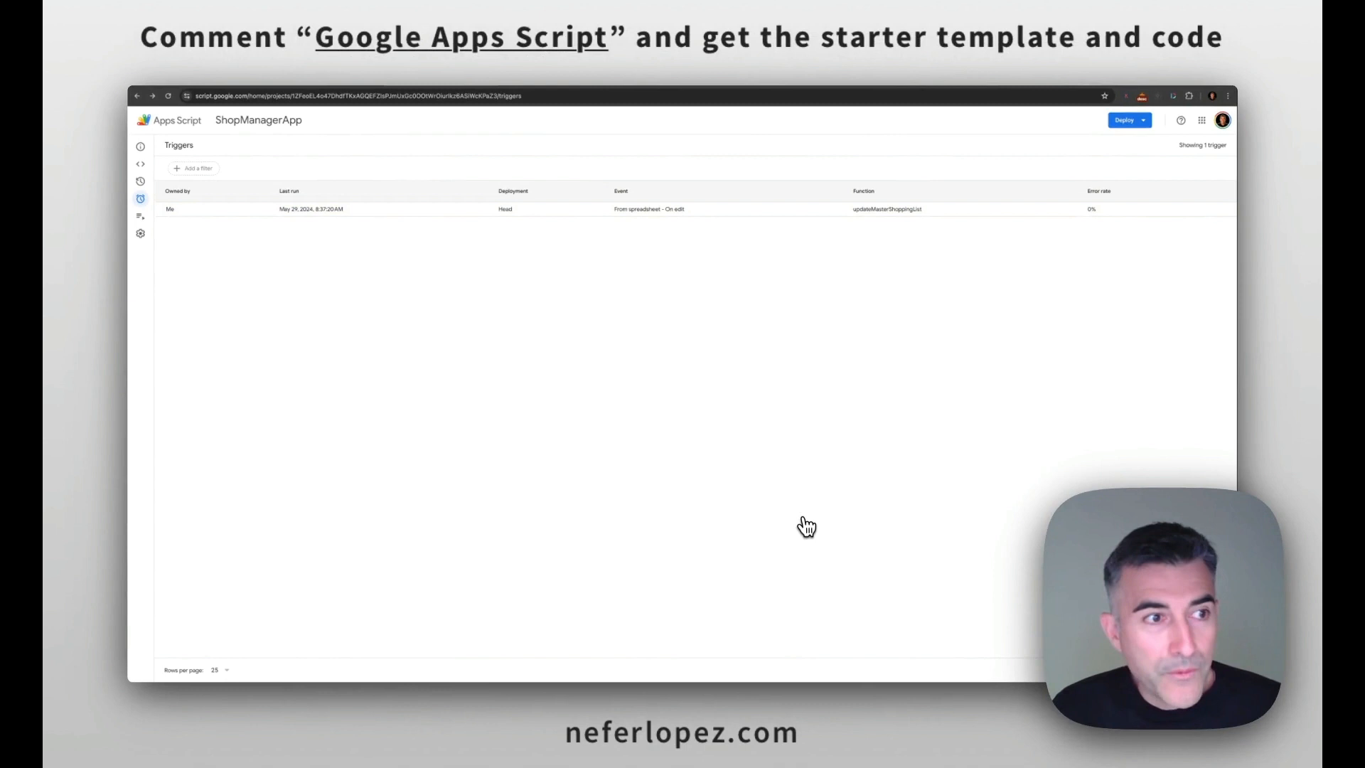
- Switch to MasterShoppingList and copy its spreadsheet ID from the address bar
{"action": "left_click", "coordinate": [140, 164]}
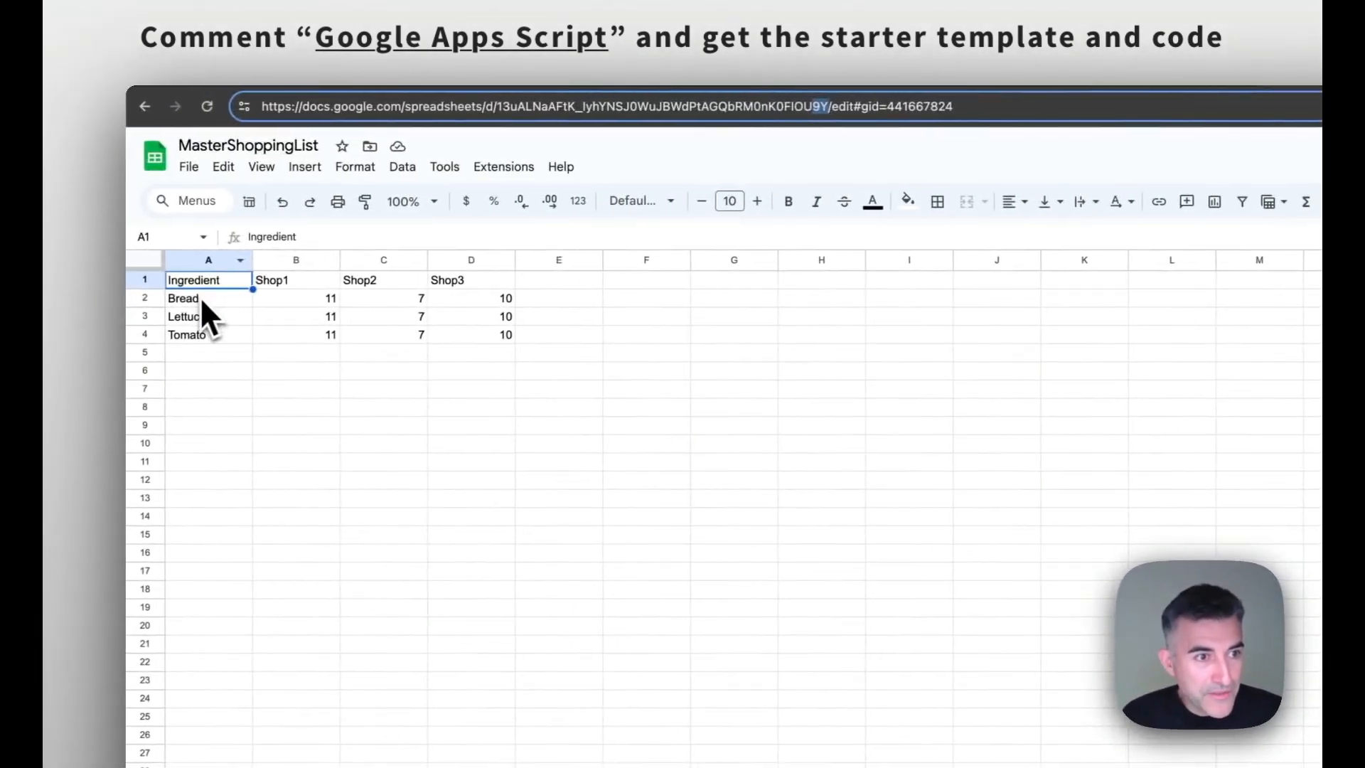
{"action": "key", "text": "Delete"}
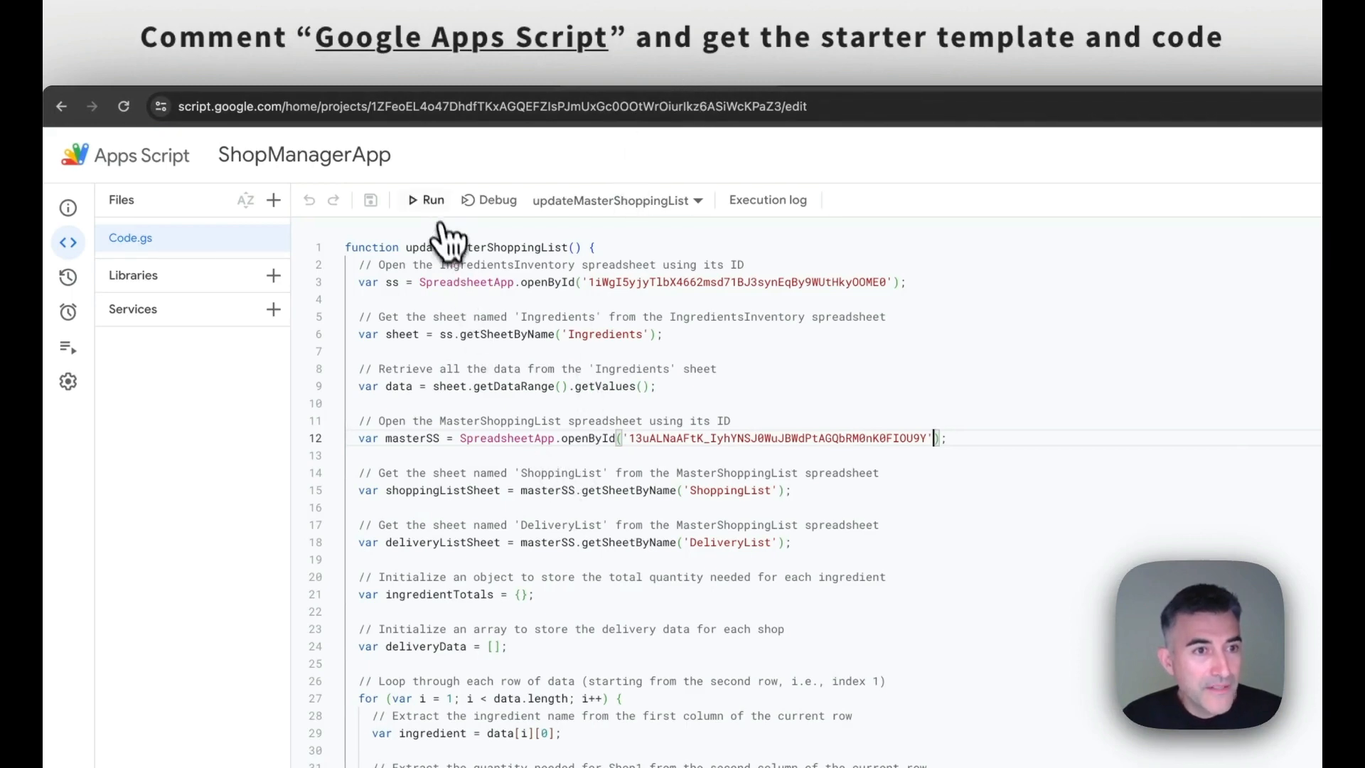
- Run updateMasterShoppingList and confirm the execution log reports completion
{"action": "left_click", "coordinate": [426, 199]}
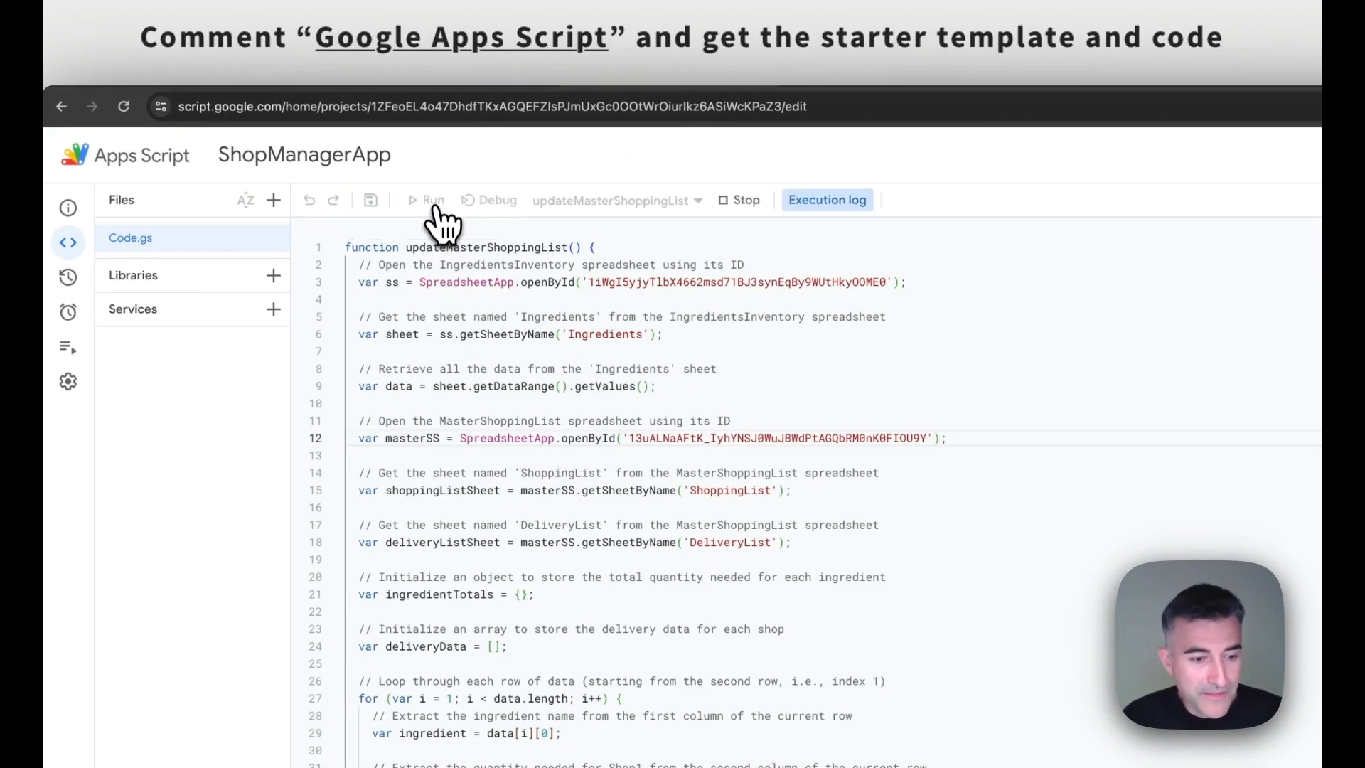
{"action": "left_click", "coordinate": [426, 199]}
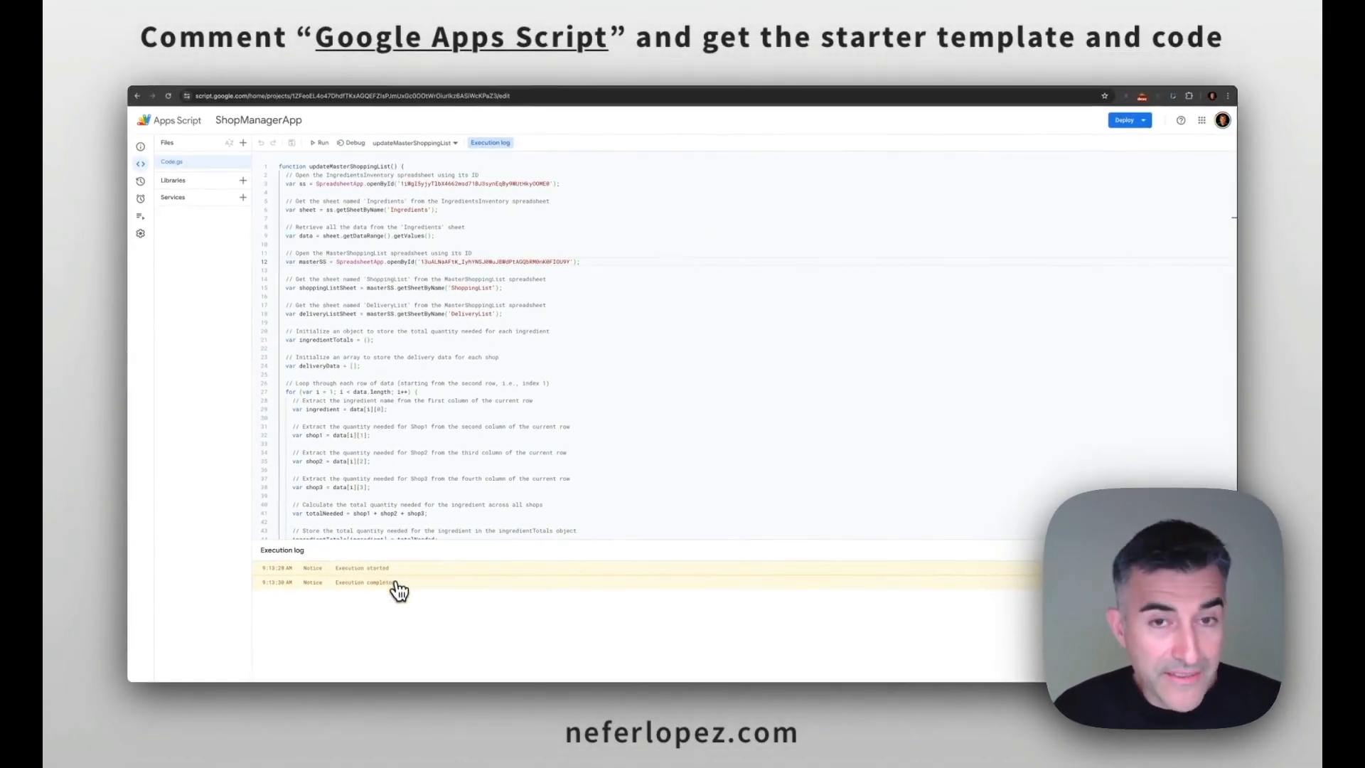
{"action": "mouse_move", "coordinate": [733, 87]}
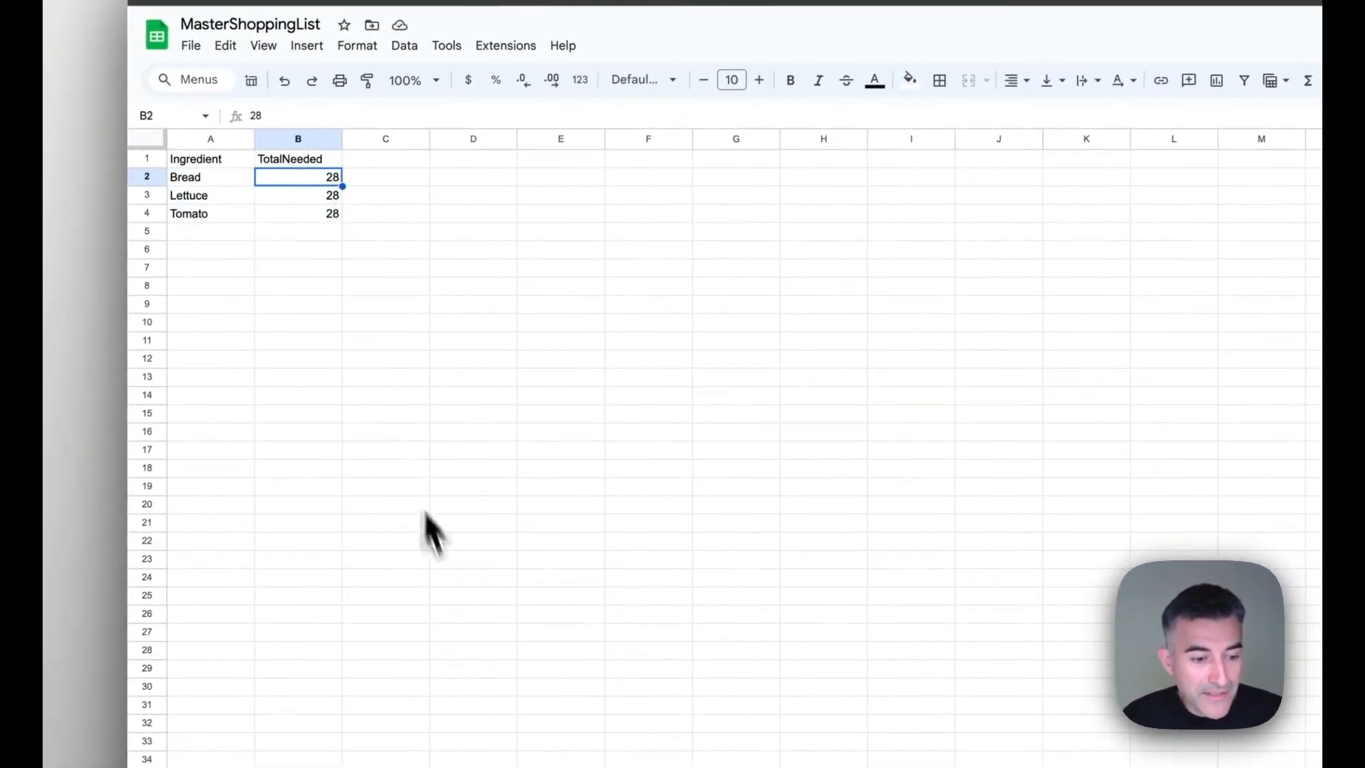
- Switch to the DeliveryList sheet showing Shop1–Shop3 quantities of 11, 7 and 10
{"action": "left_click", "coordinate": [408, 667]}
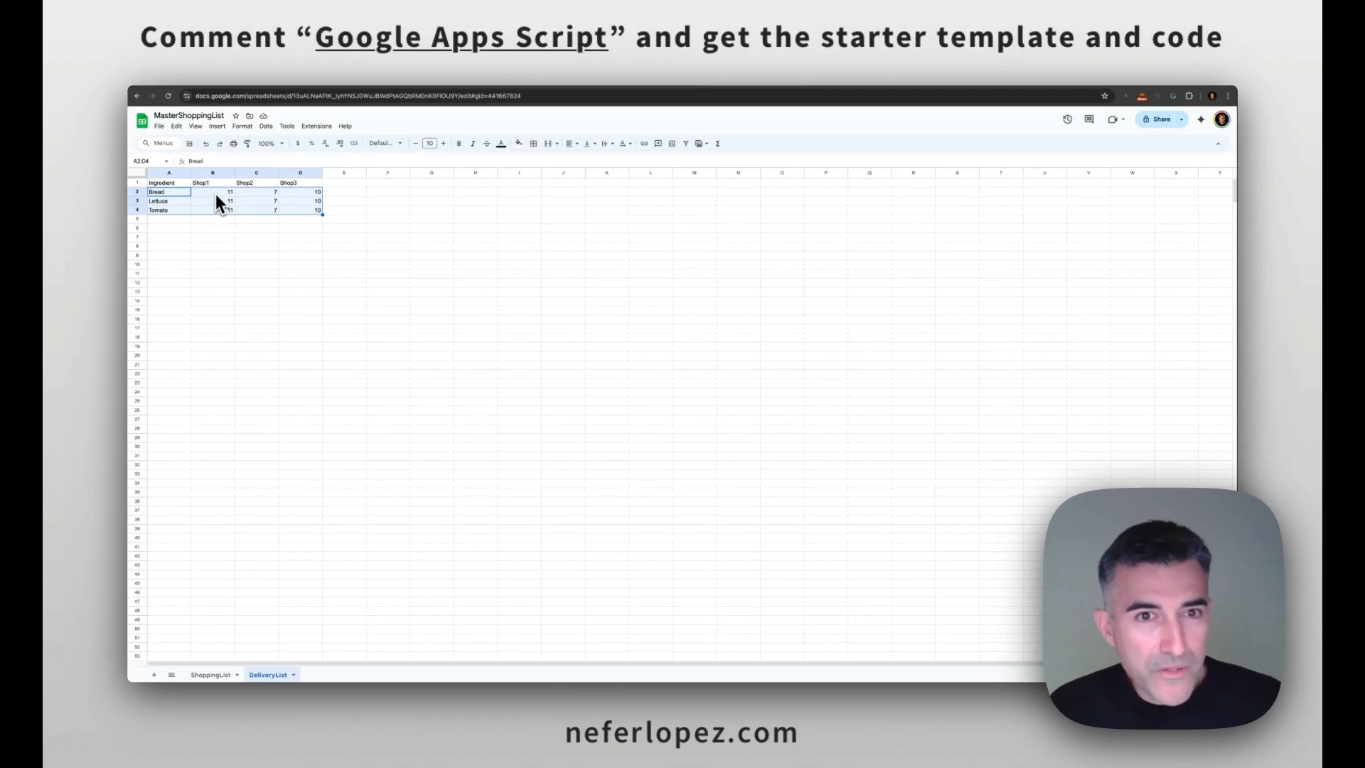
{"action": "mouse_move", "coordinate": [220, 233]}
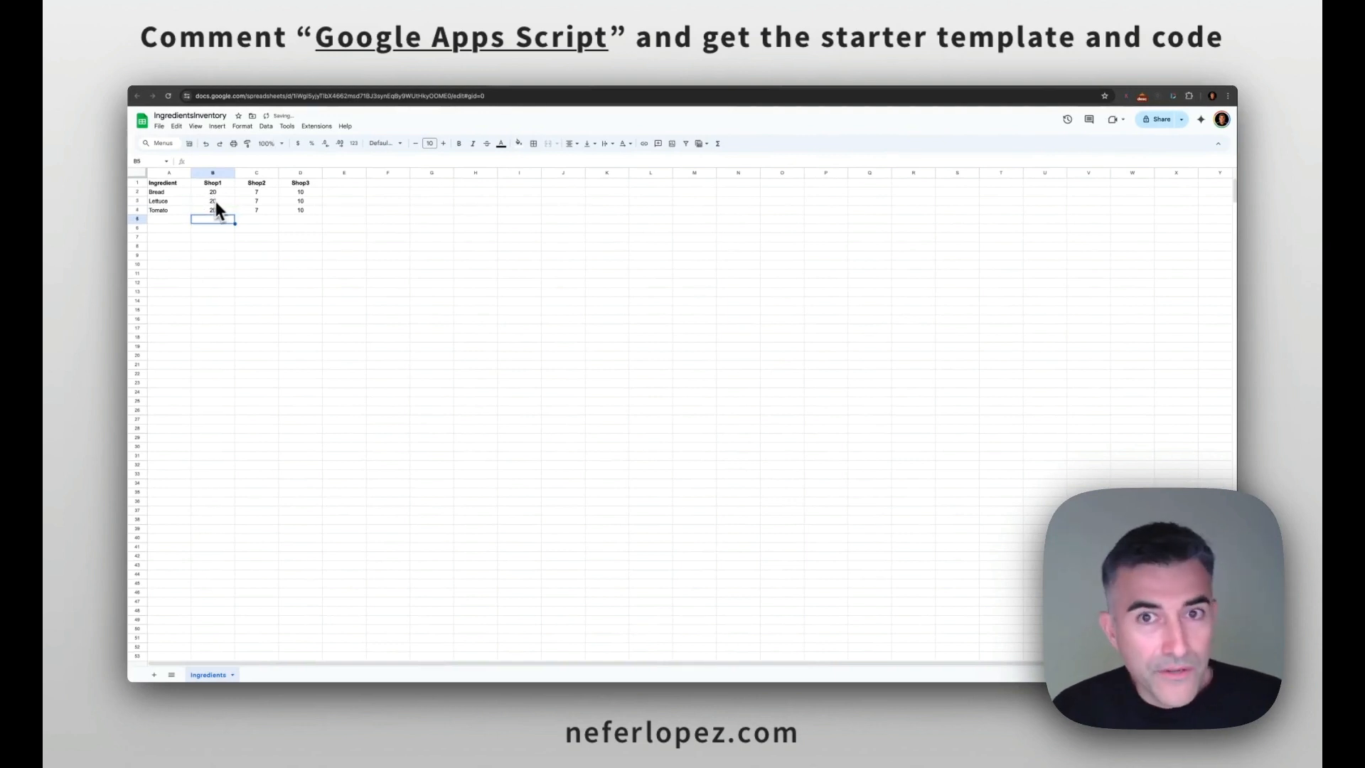
{"action": "mouse_move", "coordinate": [754, 84]}
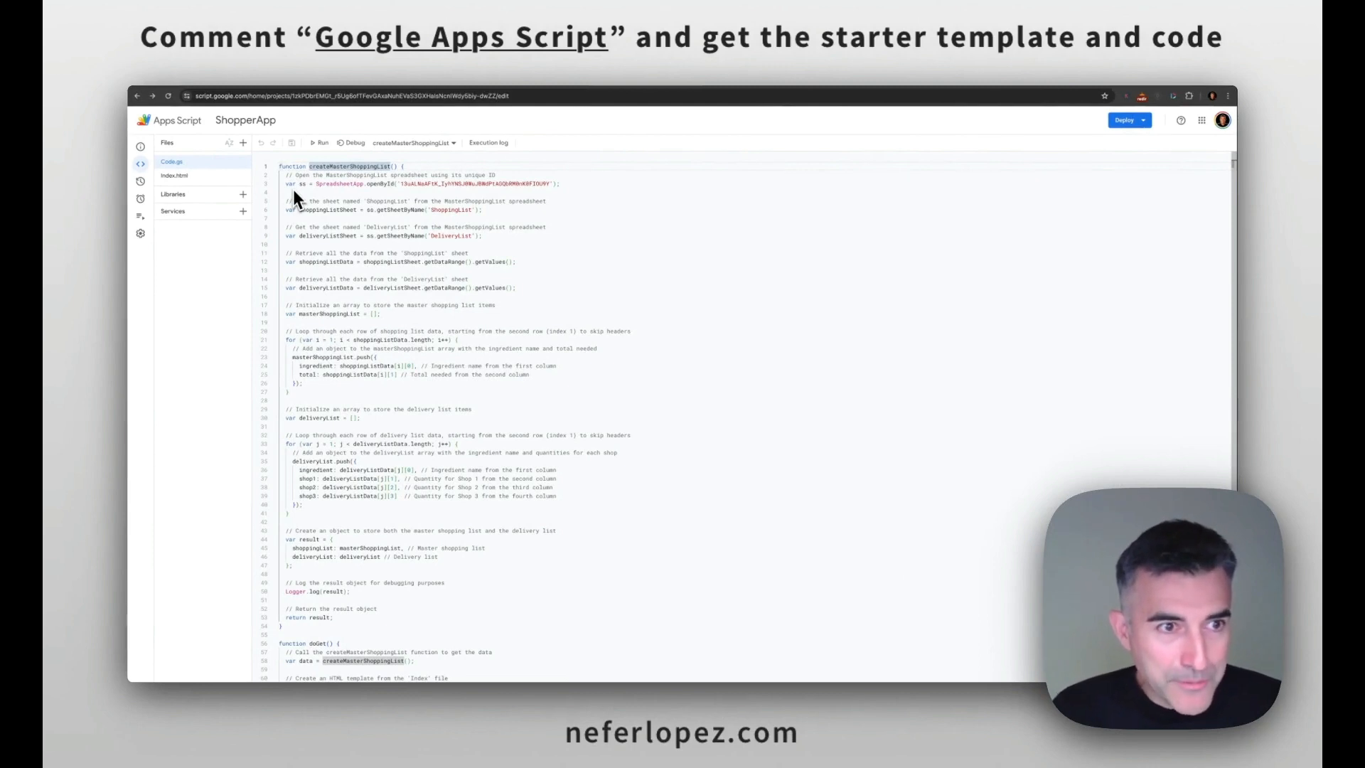
{"action": "mouse_move", "coordinate": [590, 167]}
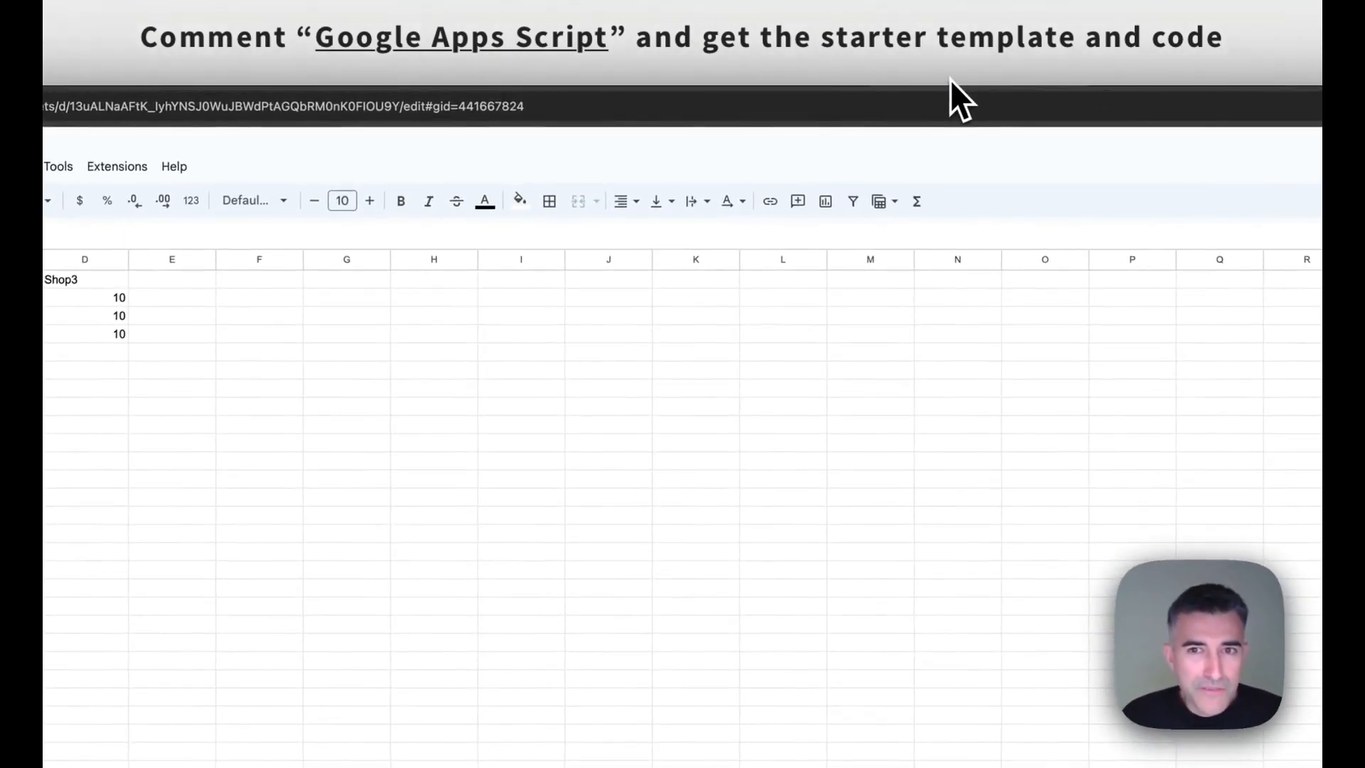
- Back on MasterShoppingList's DeliveryList with Shop1 at 20, bring up the Extensions menu
{"action": "left_click", "coordinate": [503, 166]}
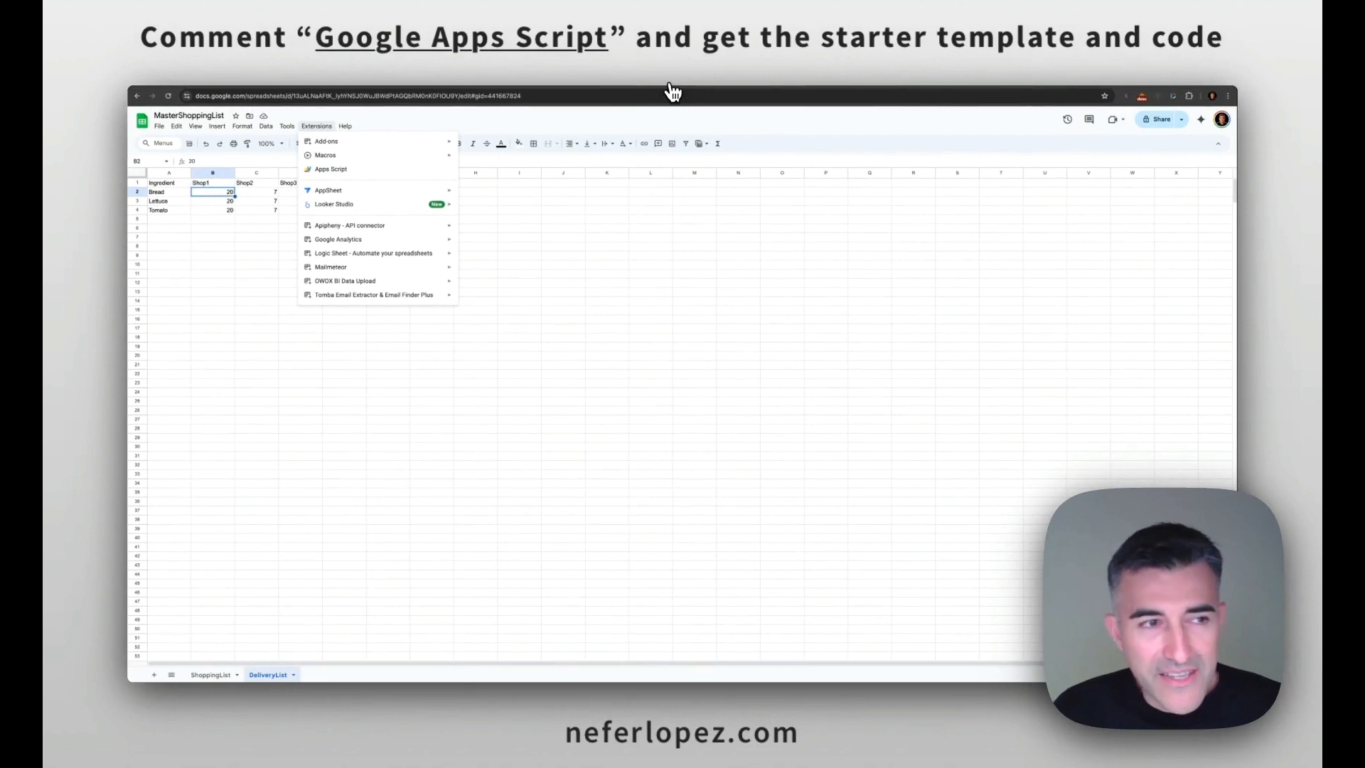
{"action": "mouse_move", "coordinate": [672, 91]}
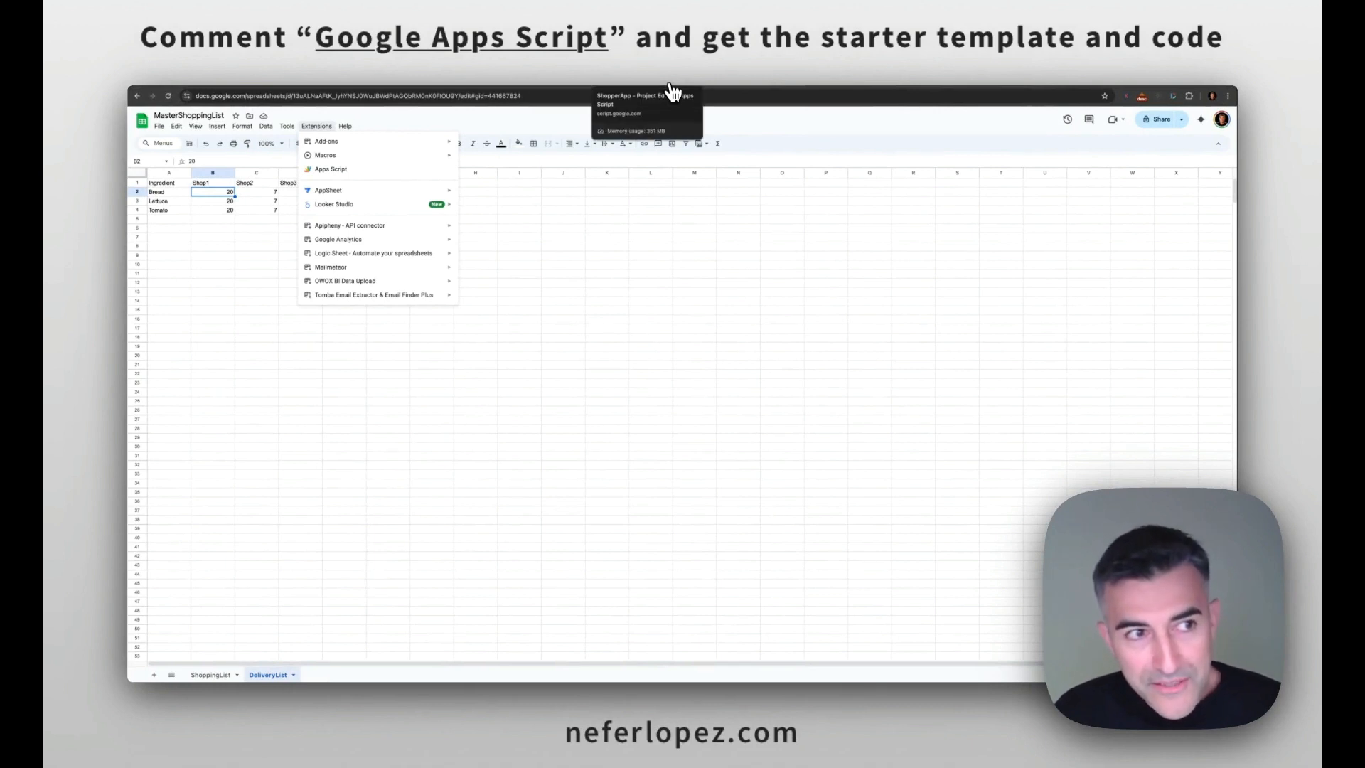
{"action": "mouse_move", "coordinate": [753, 96]}
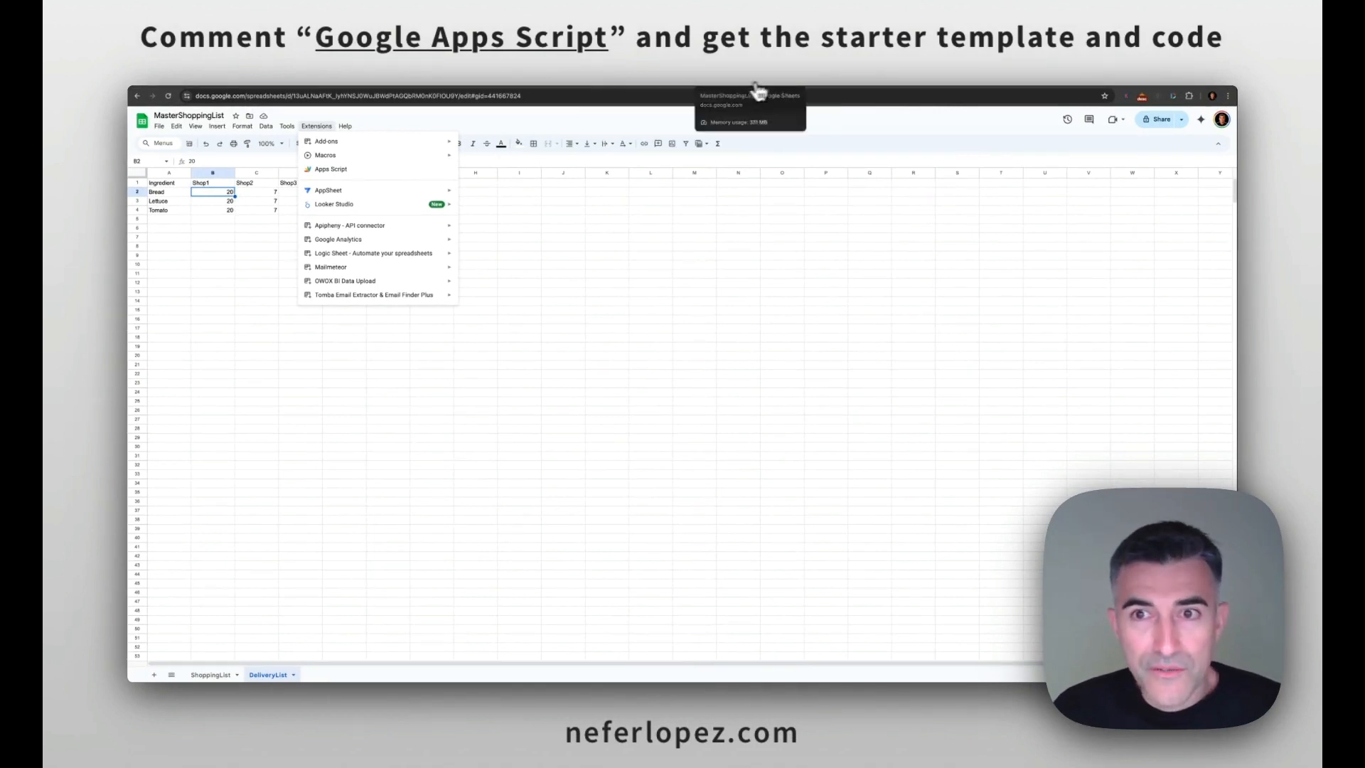
- Switch to the ShopperApp project and review Code.gs with its spreadsheet ID and doGet function
{"action": "left_click", "coordinate": [330, 169]}
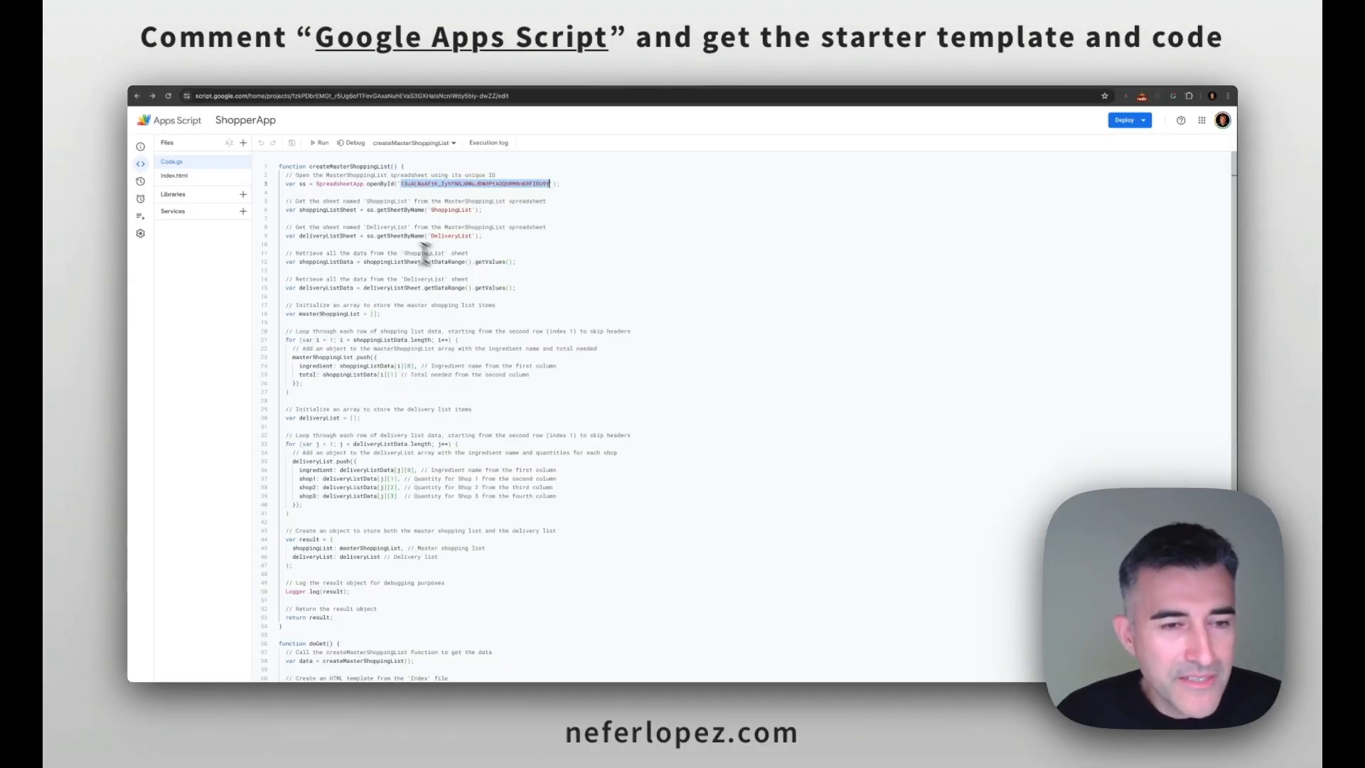
{"action": "mouse_move", "coordinate": [466, 341]}
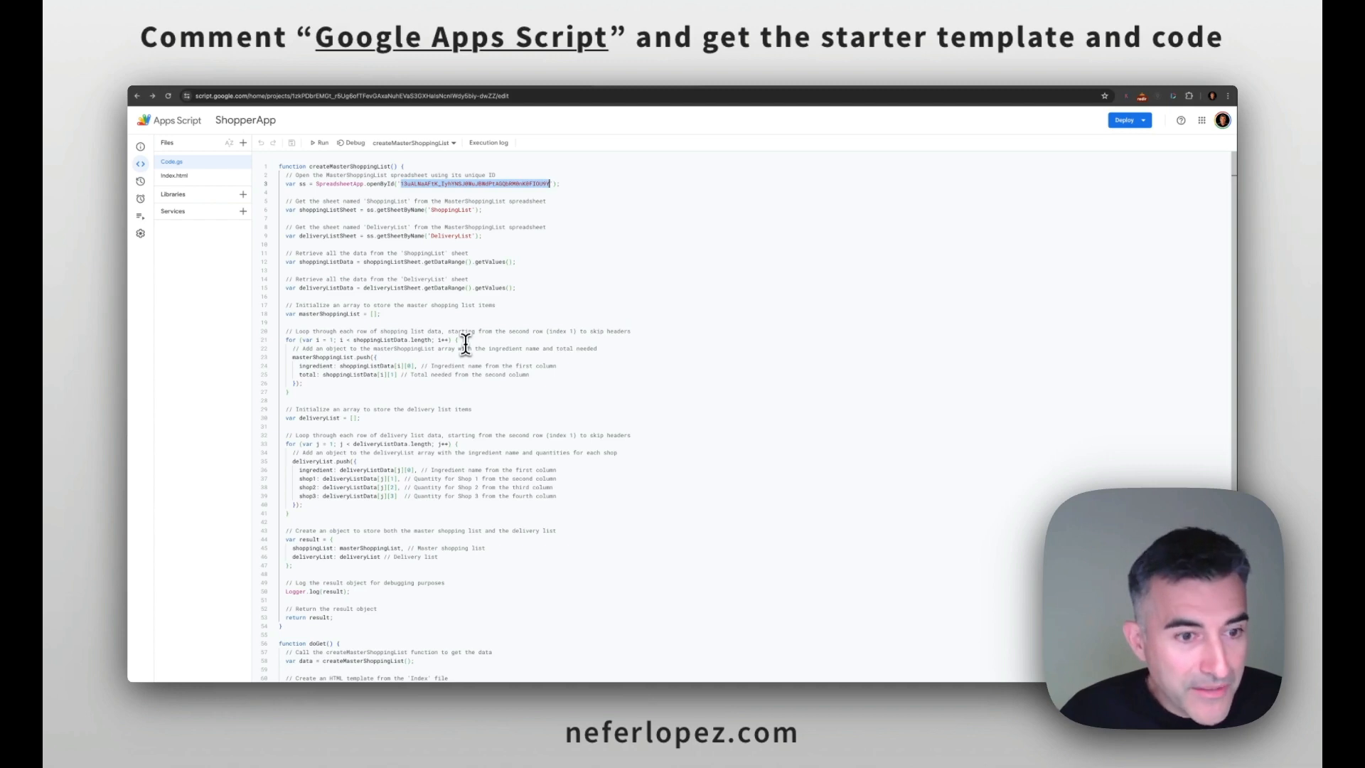
{"action": "scroll", "scroll_direction": "down", "scroll_amount": 3}
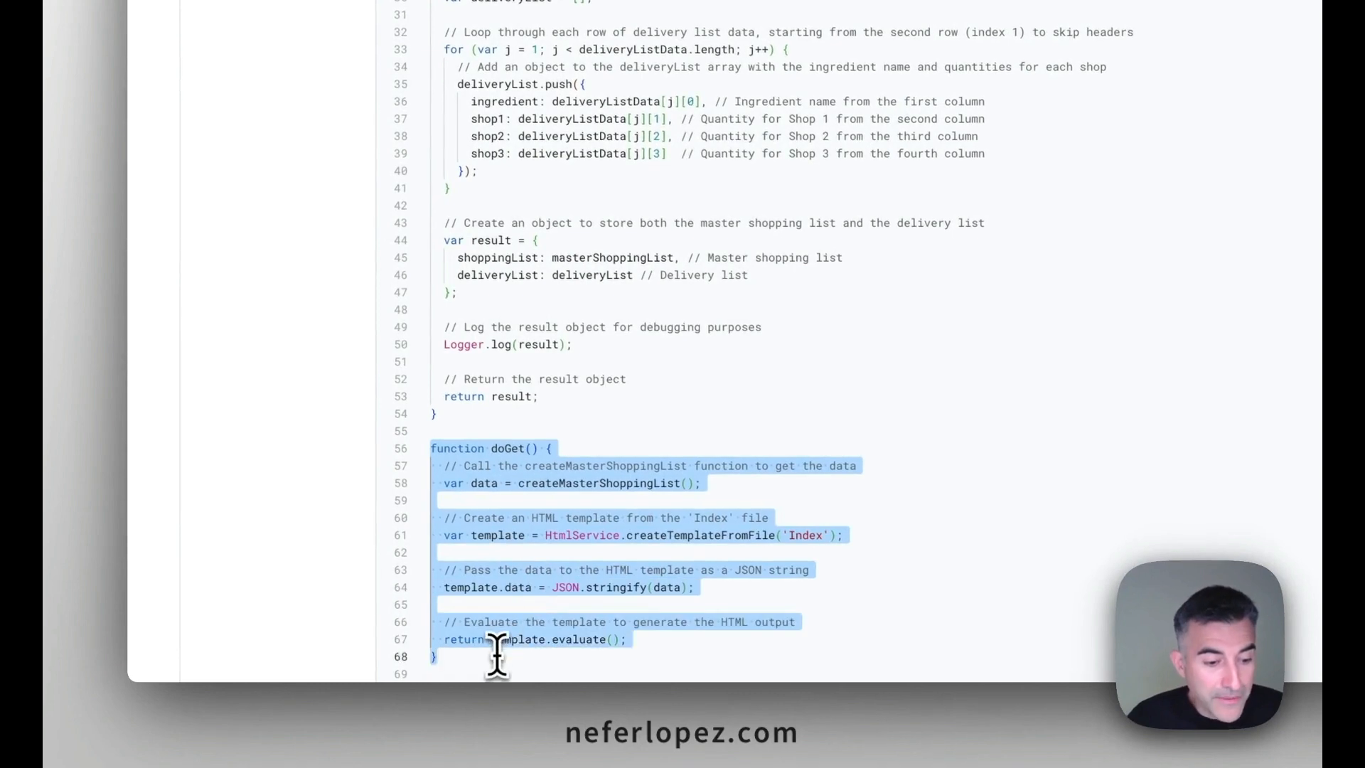
{"action": "left_click", "coordinate": [435, 657]}
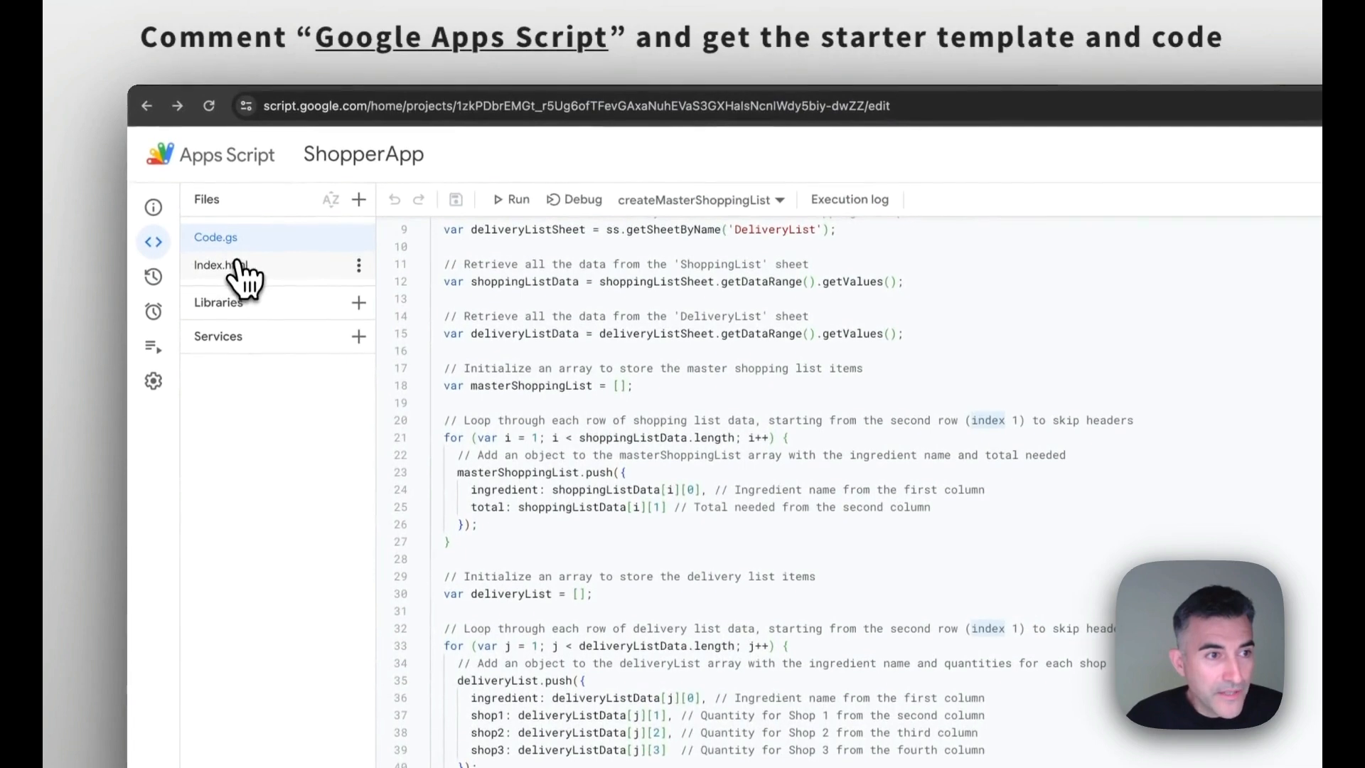
- View Index.html, scrolling through its CSS styles and the HTML list markup
{"action": "left_click", "coordinate": [221, 266]}
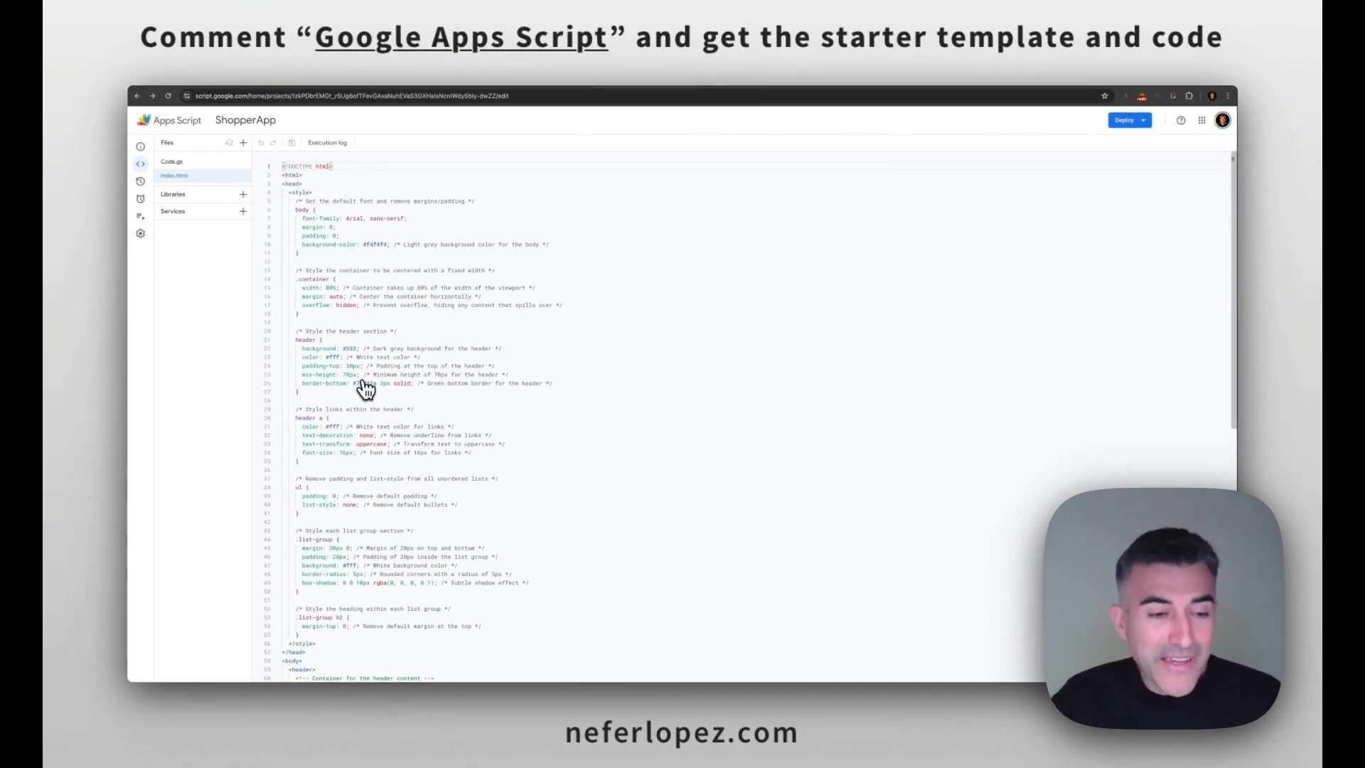
{"action": "scroll", "scroll_direction": "down", "scroll_amount": 3}
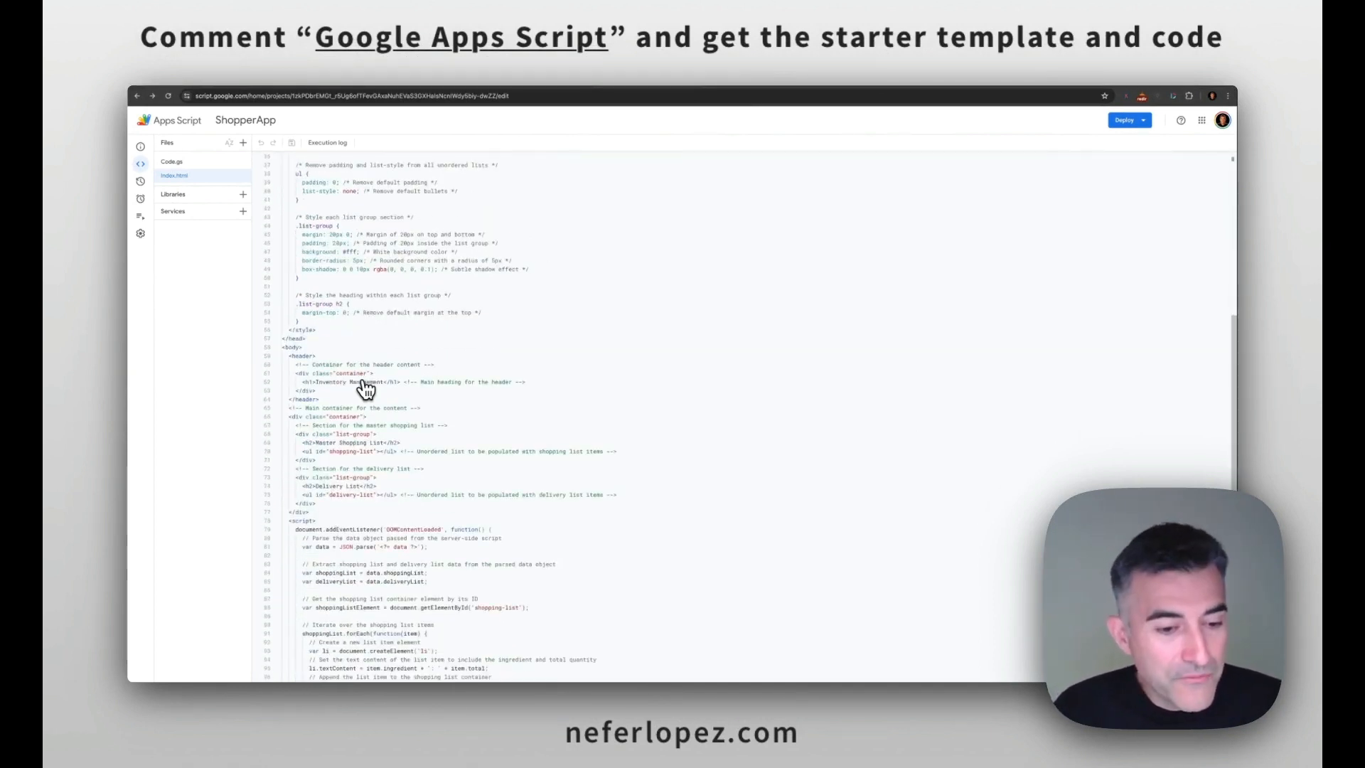
{"action": "scroll", "scroll_direction": "down", "scroll_amount": 3}
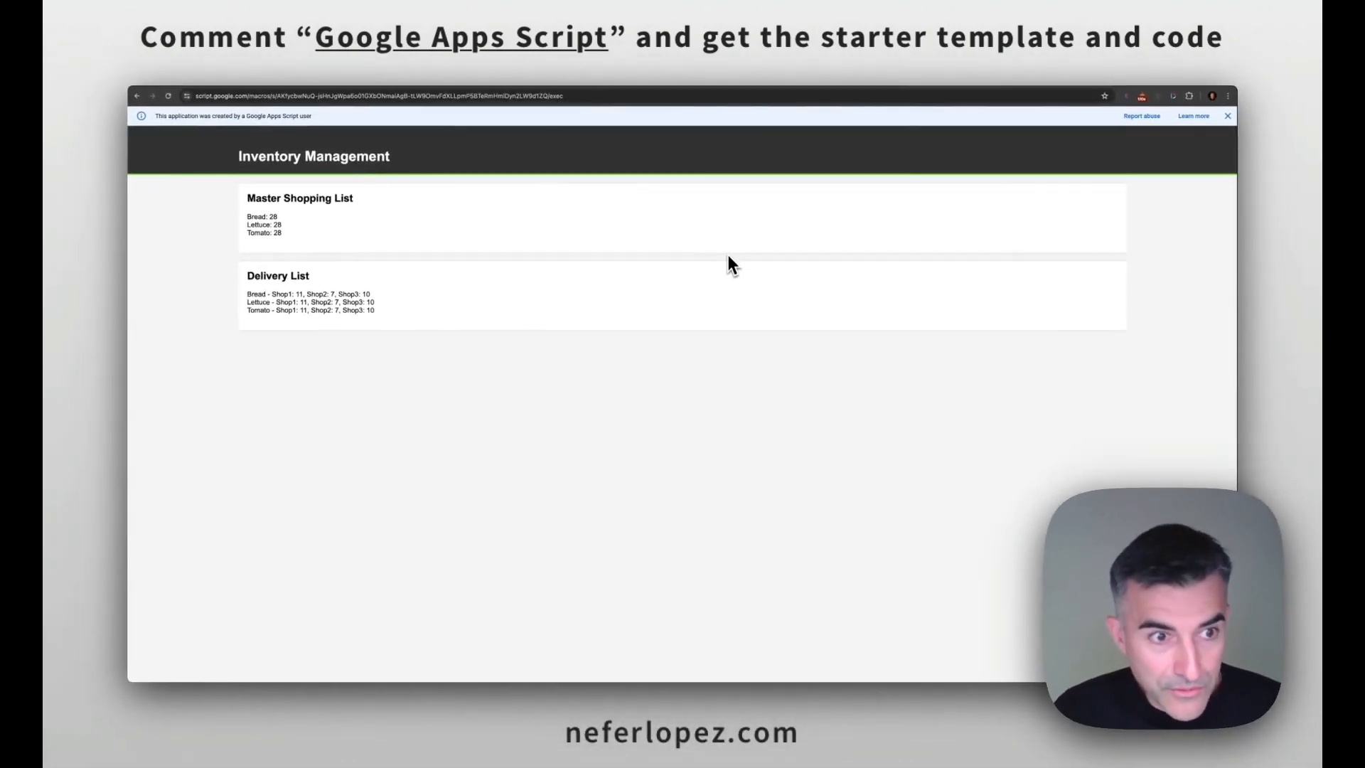
{"action": "mouse_move", "coordinate": [706, 216]}
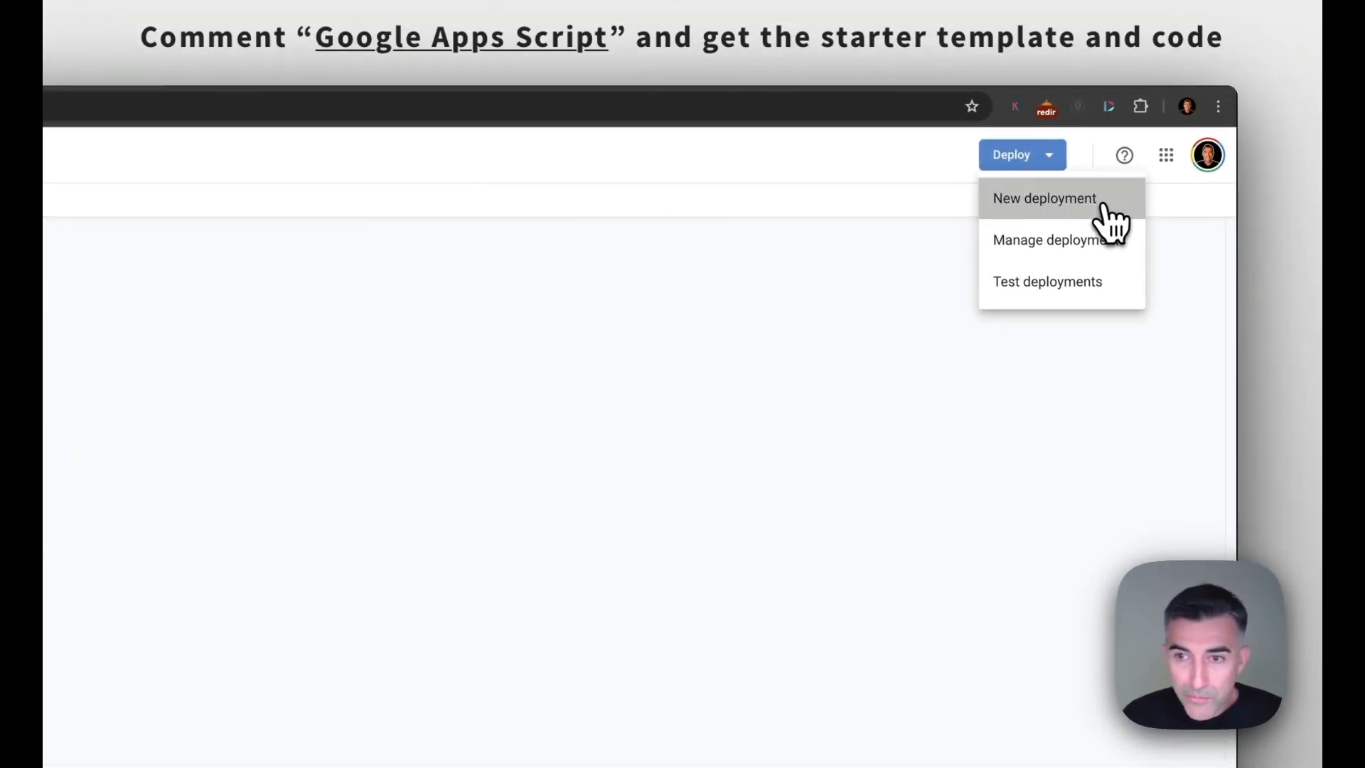
- Start a new web app deployment with access set to Anyone
{"action": "left_click", "coordinate": [1043, 198]}
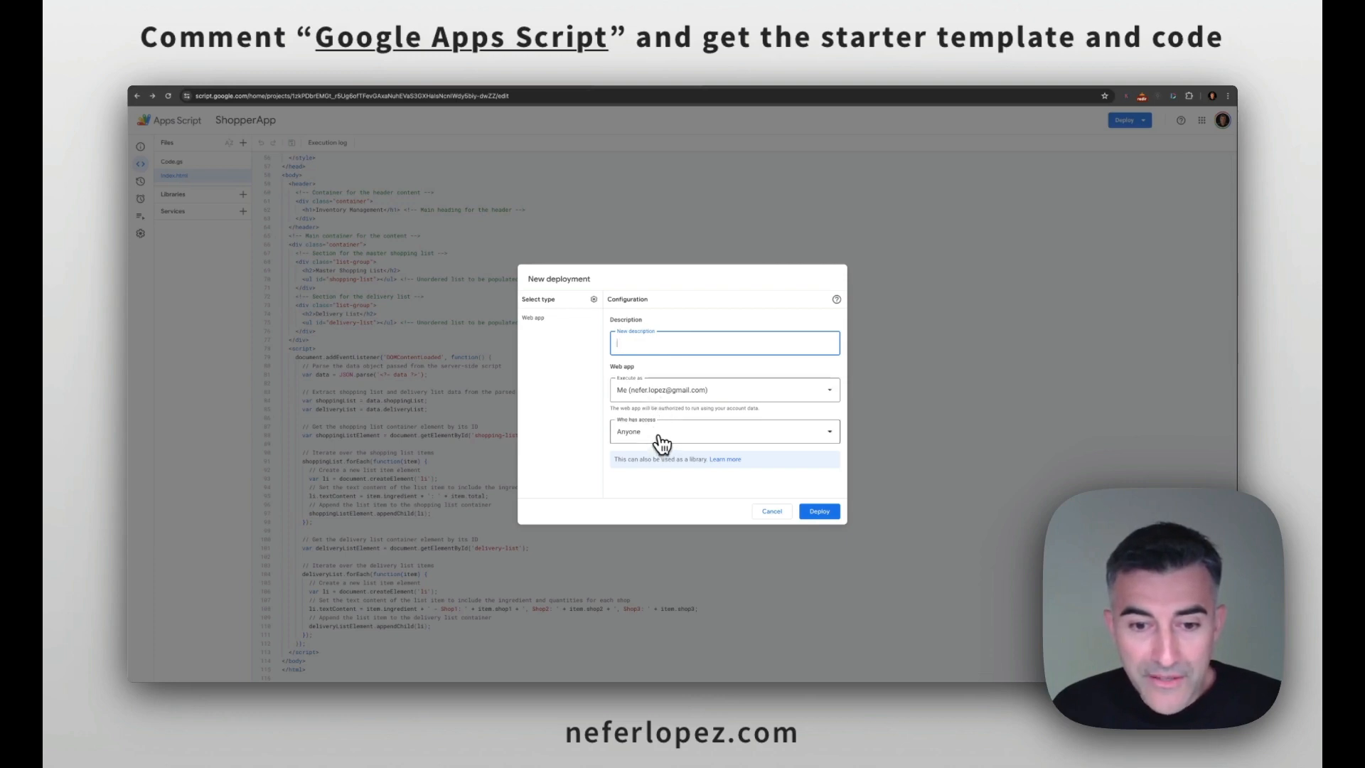
{"action": "left_click", "coordinate": [721, 431]}
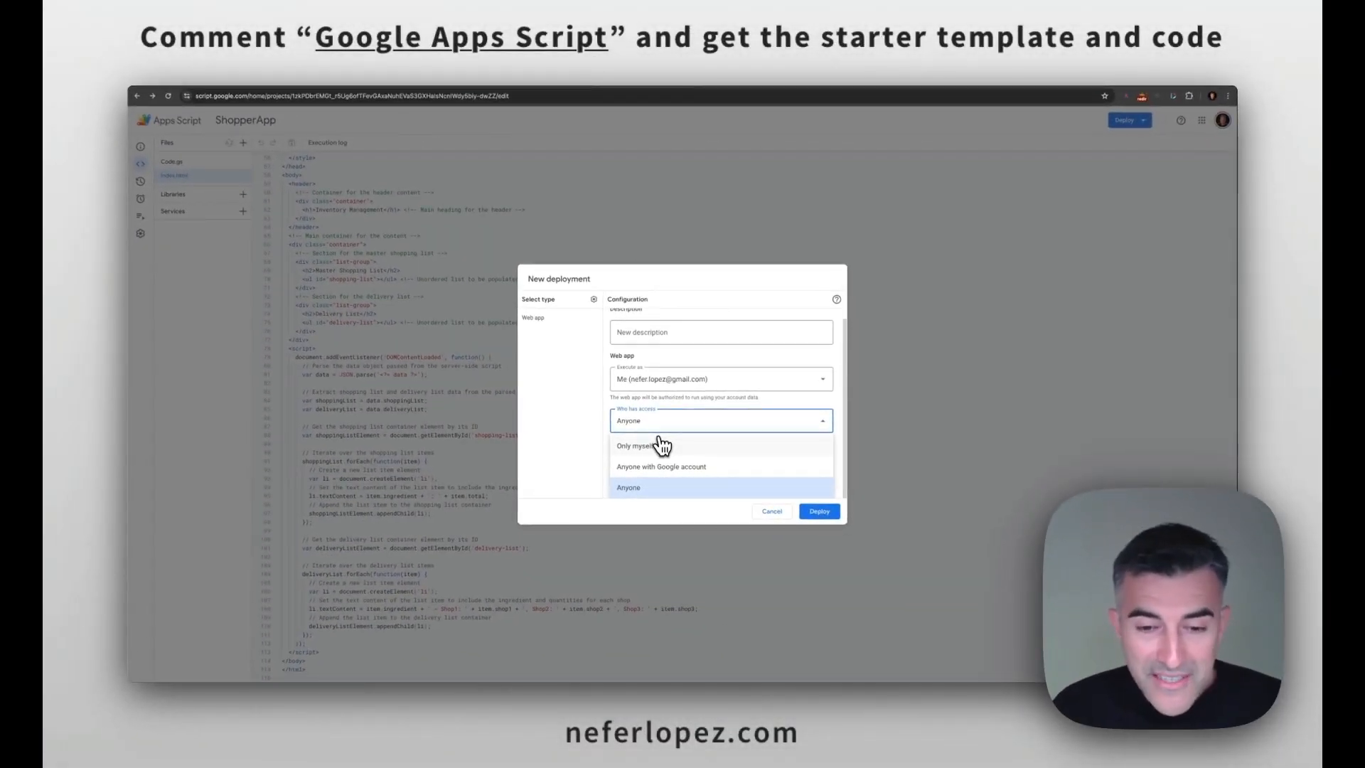
{"action": "mouse_move", "coordinate": [644, 457]}
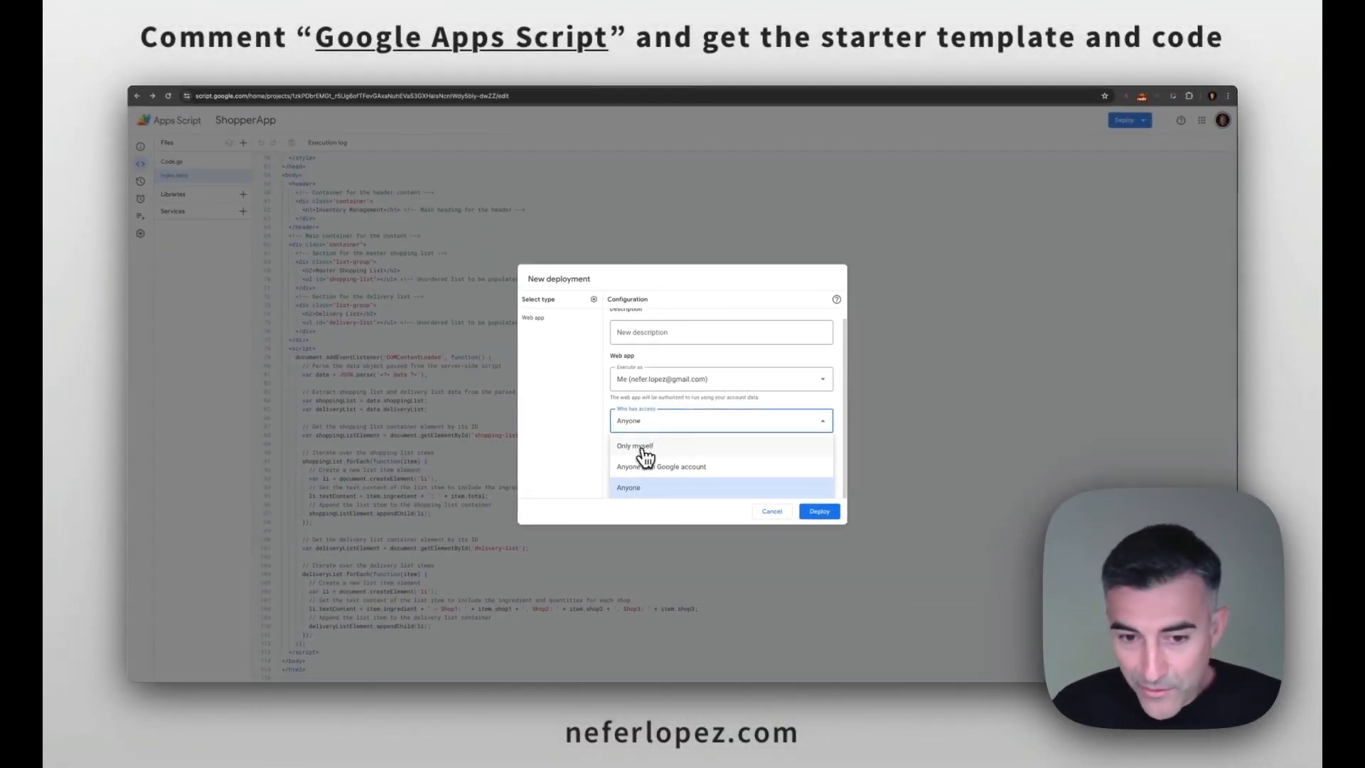
{"action": "mouse_move", "coordinate": [691, 484]}
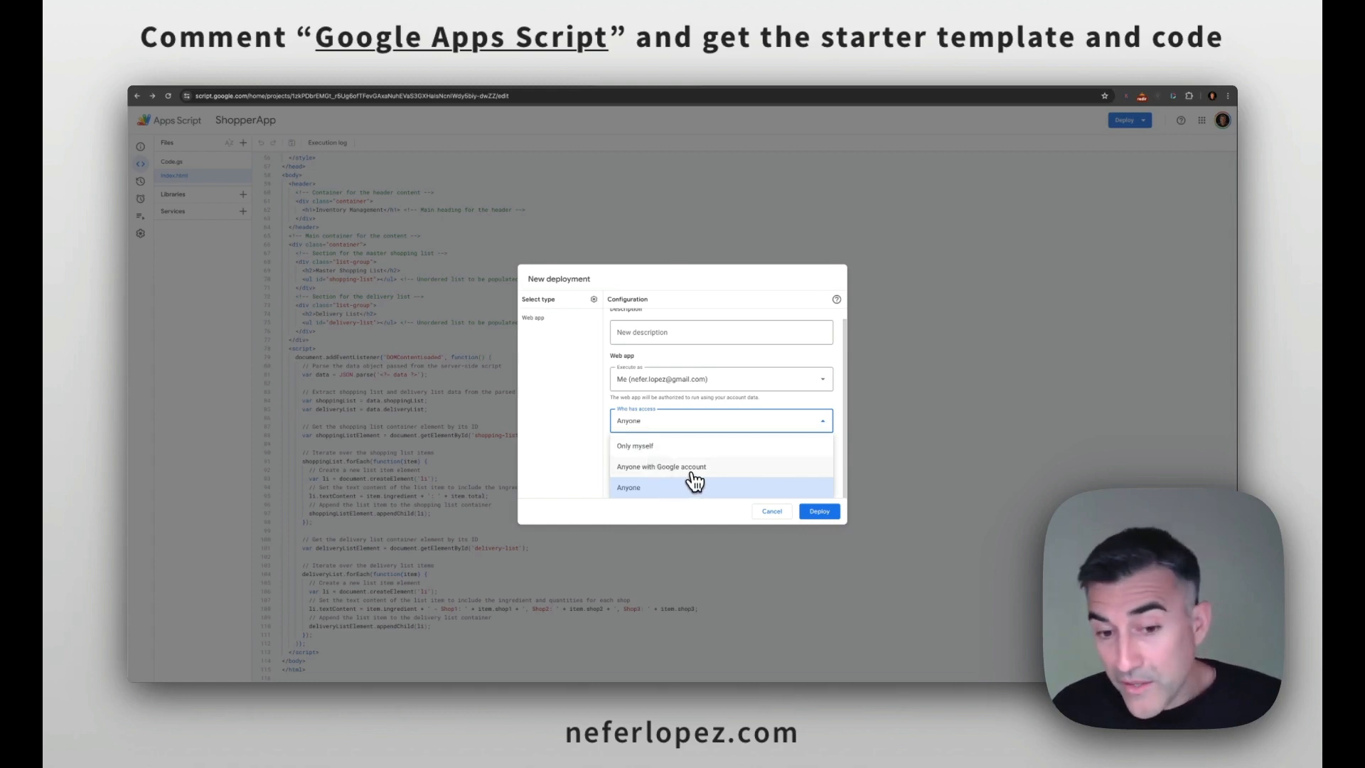
{"action": "mouse_move", "coordinate": [657, 495]}
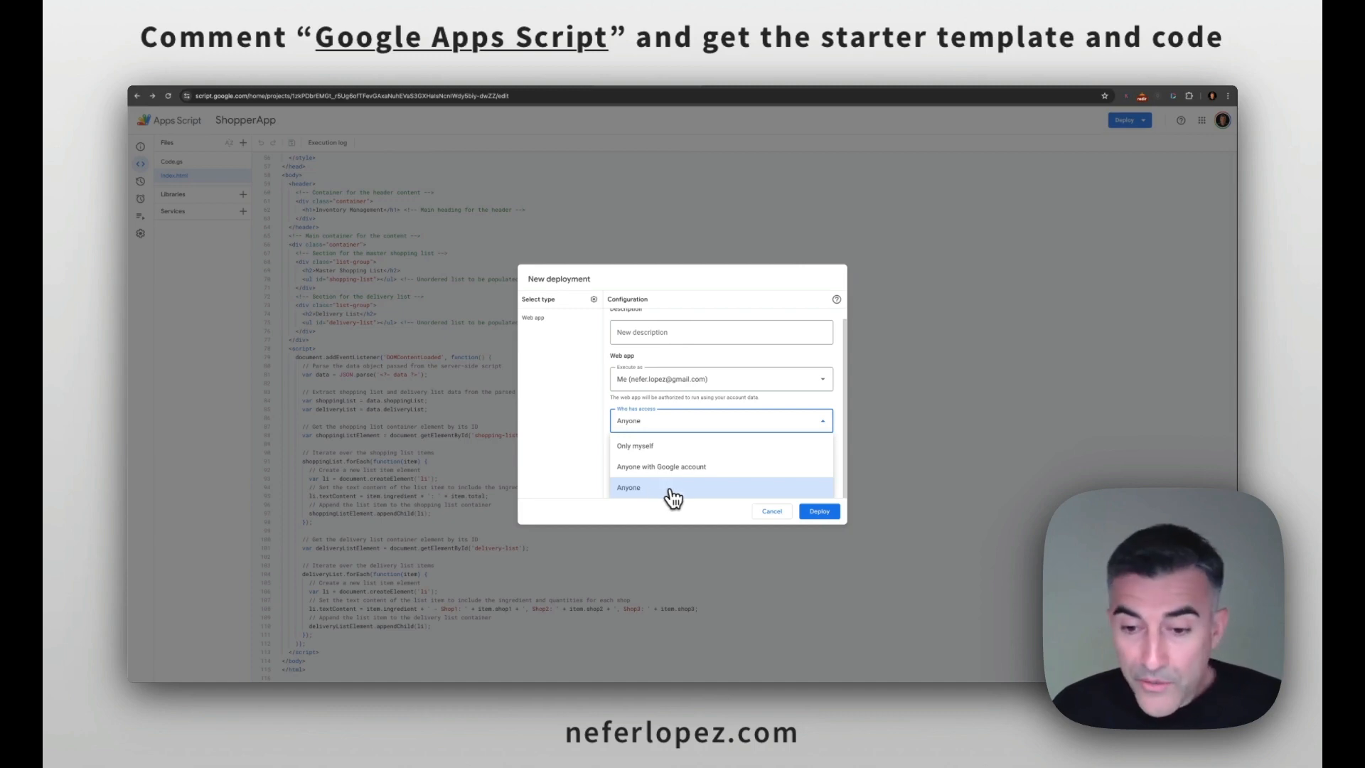
{"action": "left_click", "coordinate": [817, 511]}
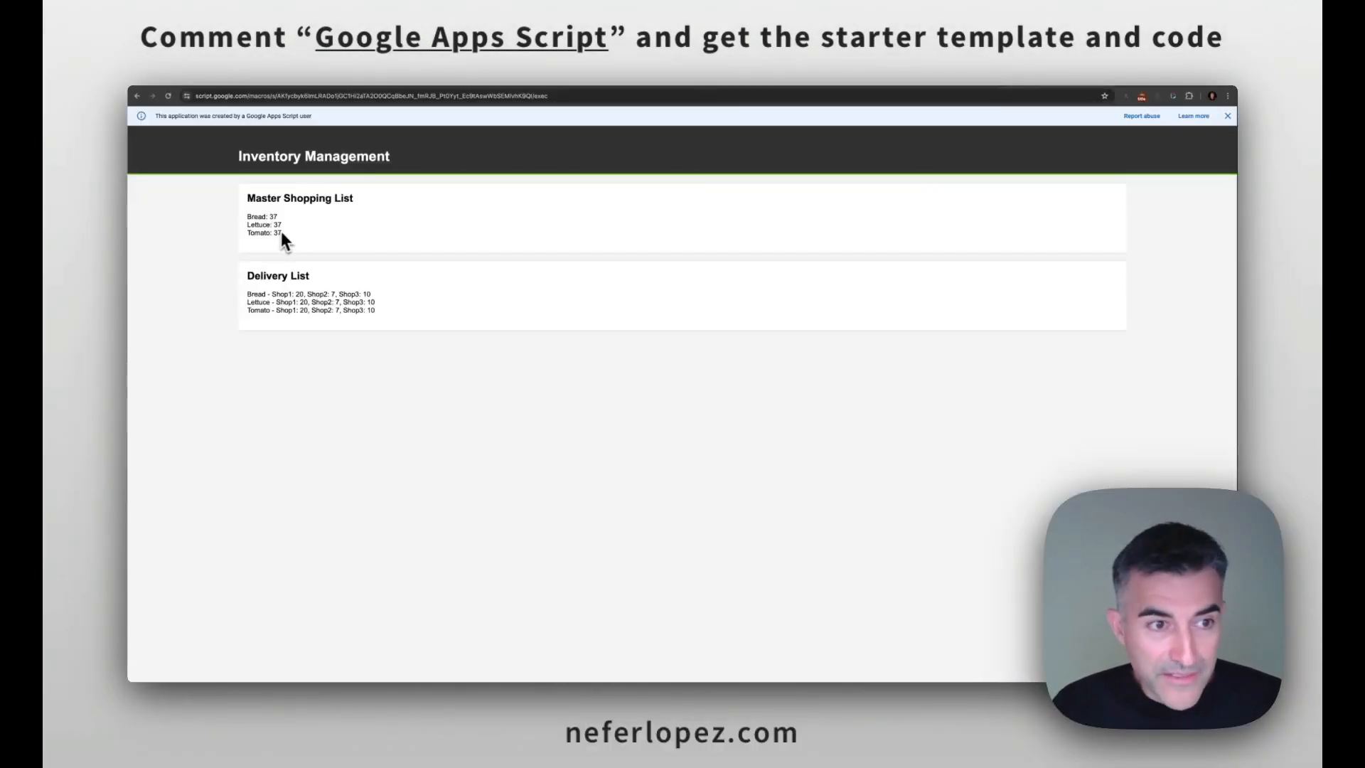
{"action": "mouse_move", "coordinate": [278, 315]}
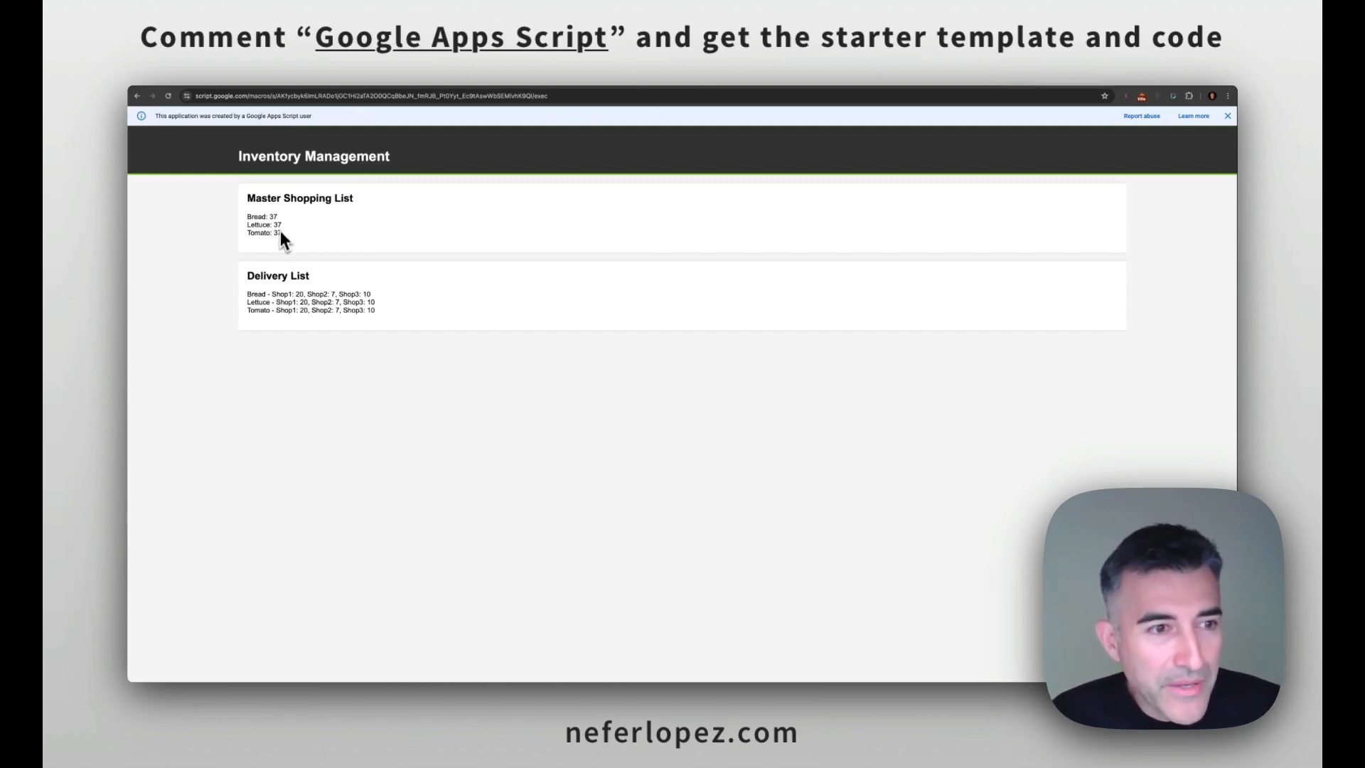
{"action": "mouse_move", "coordinate": [276, 233]}
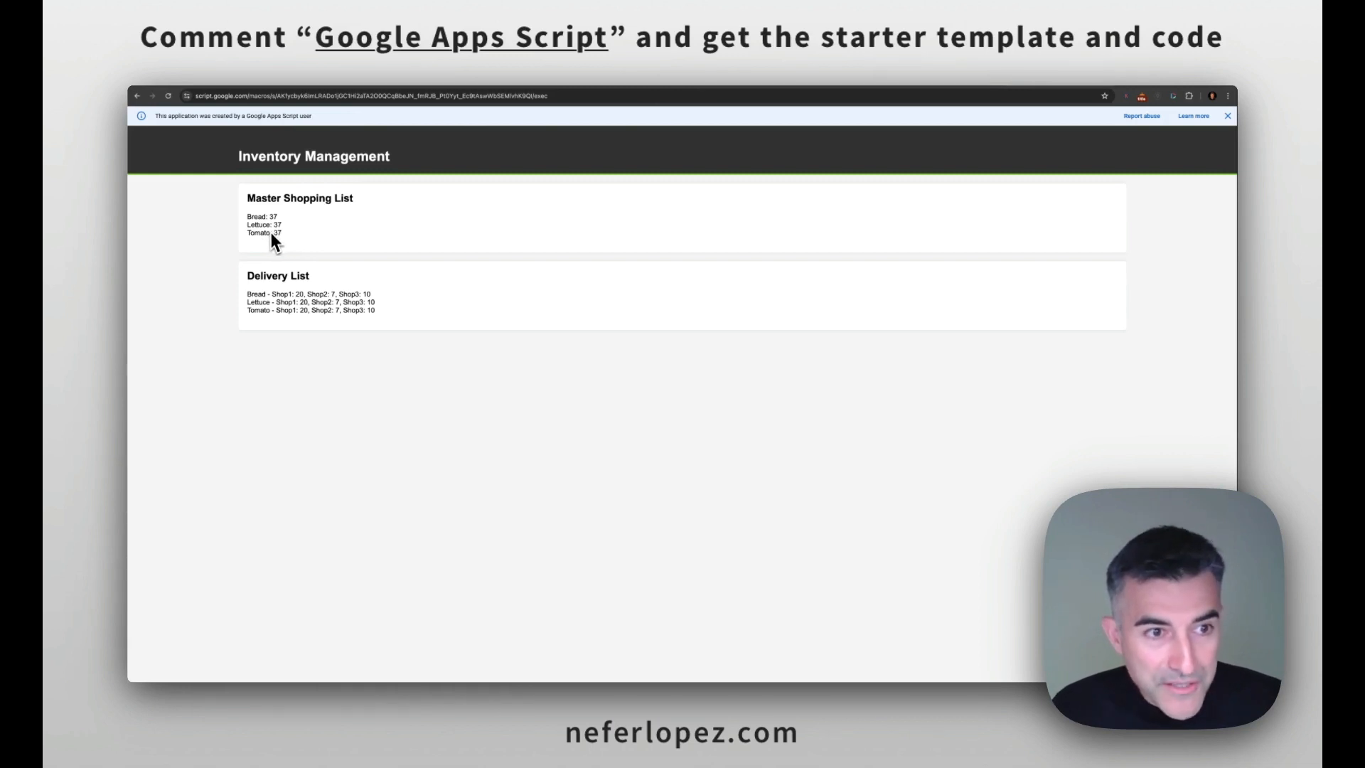
{"action": "mouse_move", "coordinate": [540, 122]}
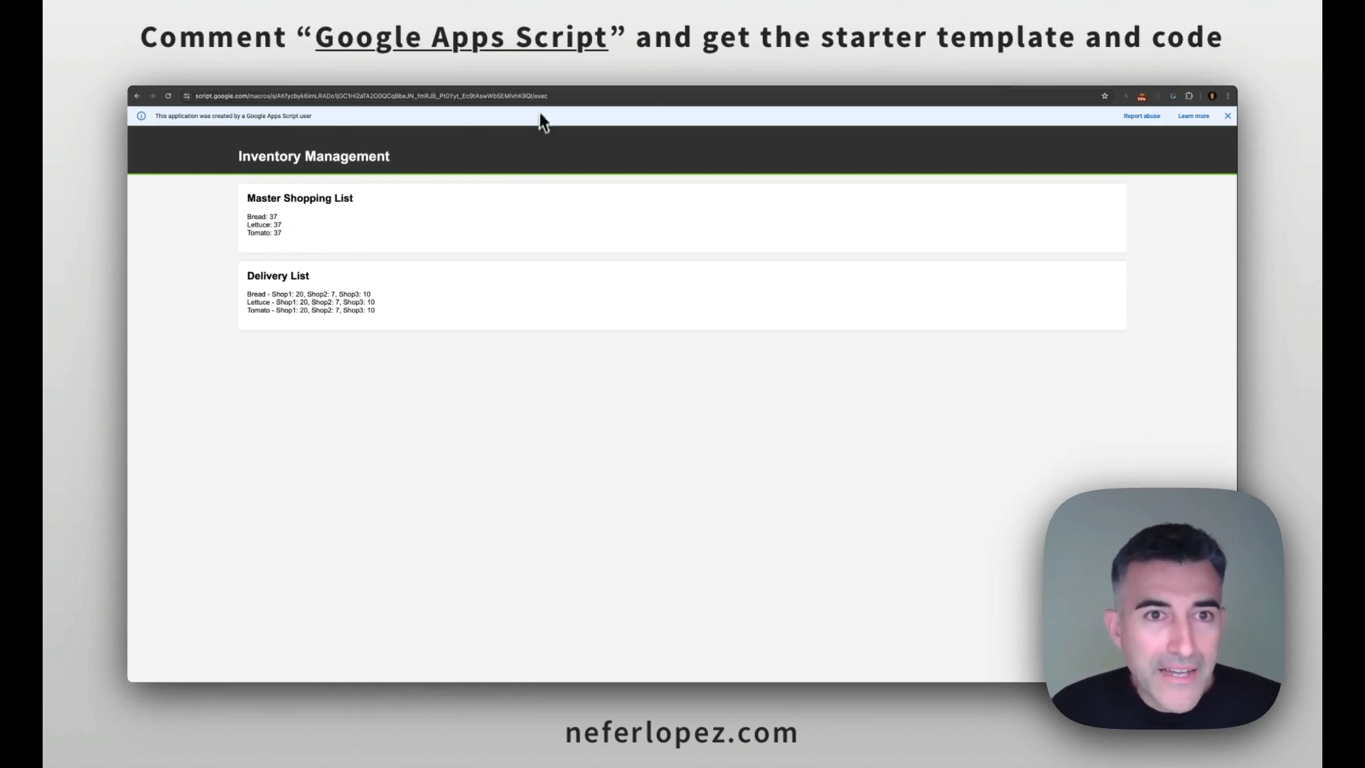